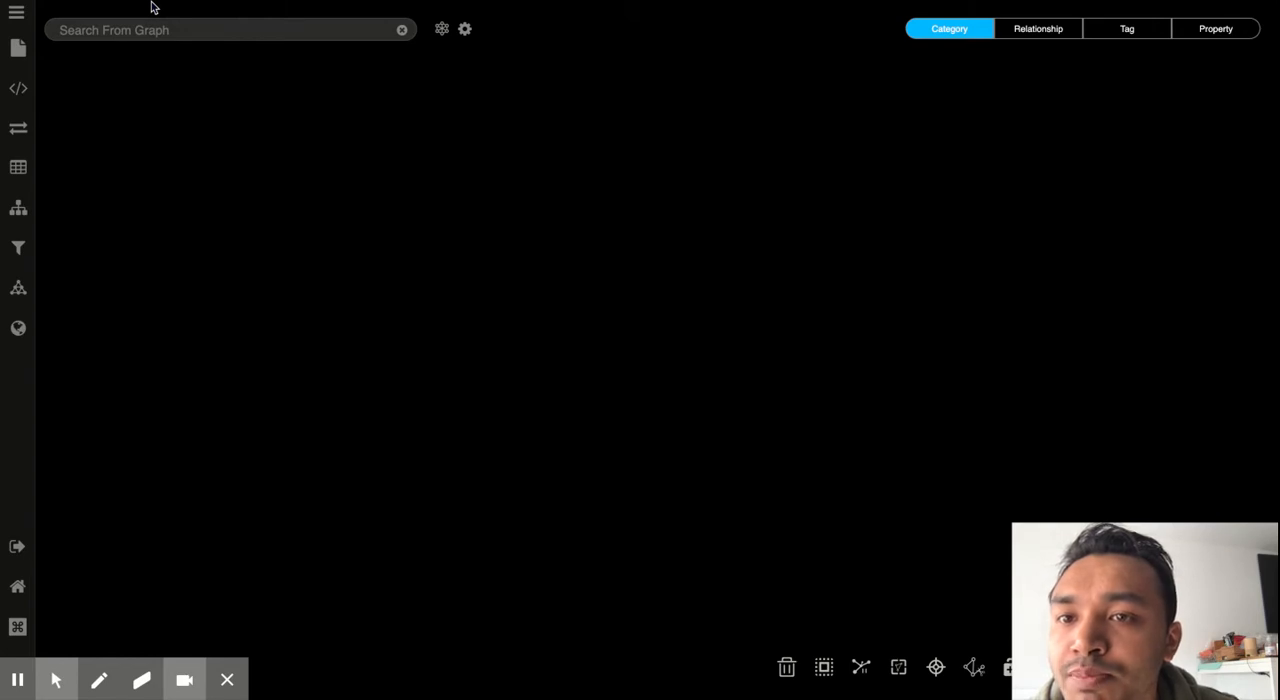
pyautogui.moveTo(335, 65)
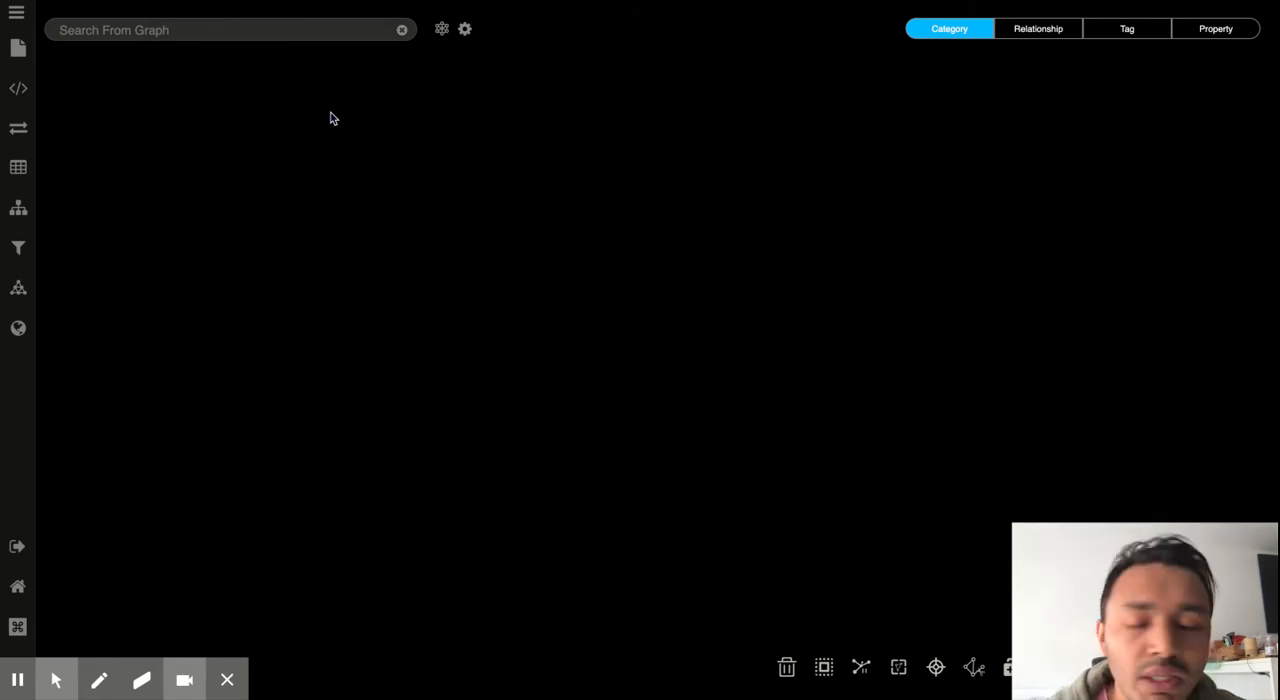
# Show the dark base map of West and Central Africa beneath the graph.
pyautogui.click(18, 328)
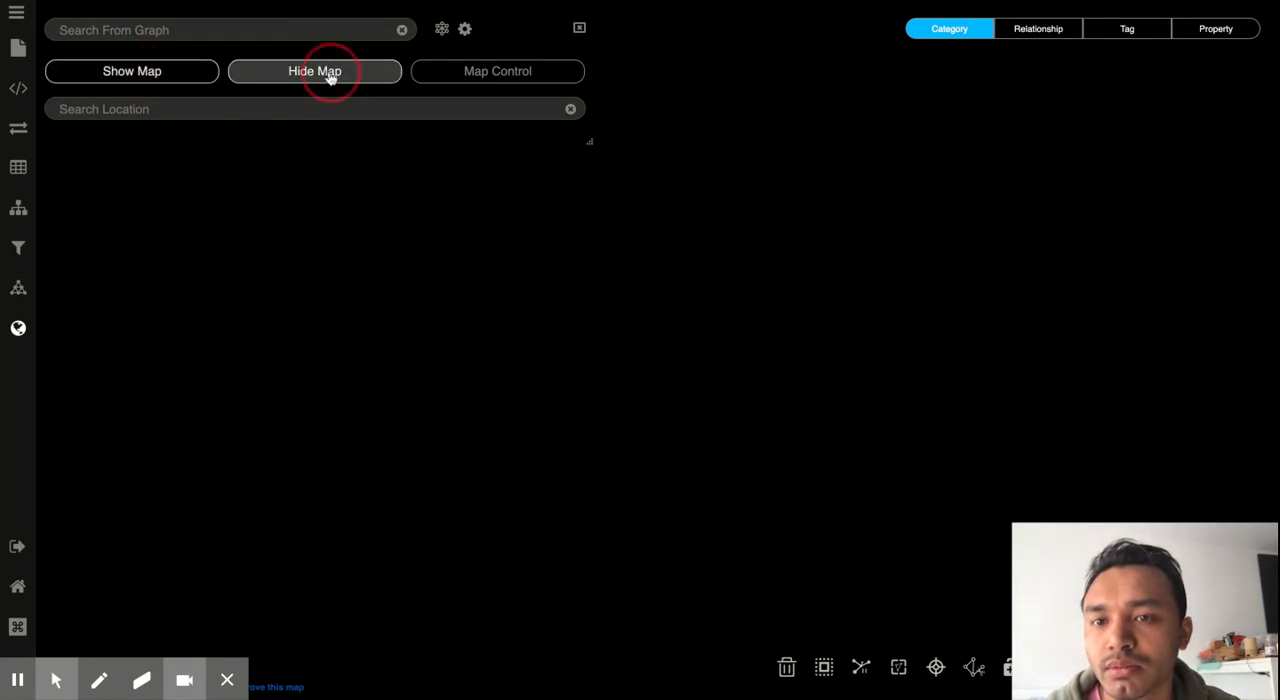
pyautogui.click(315, 71)
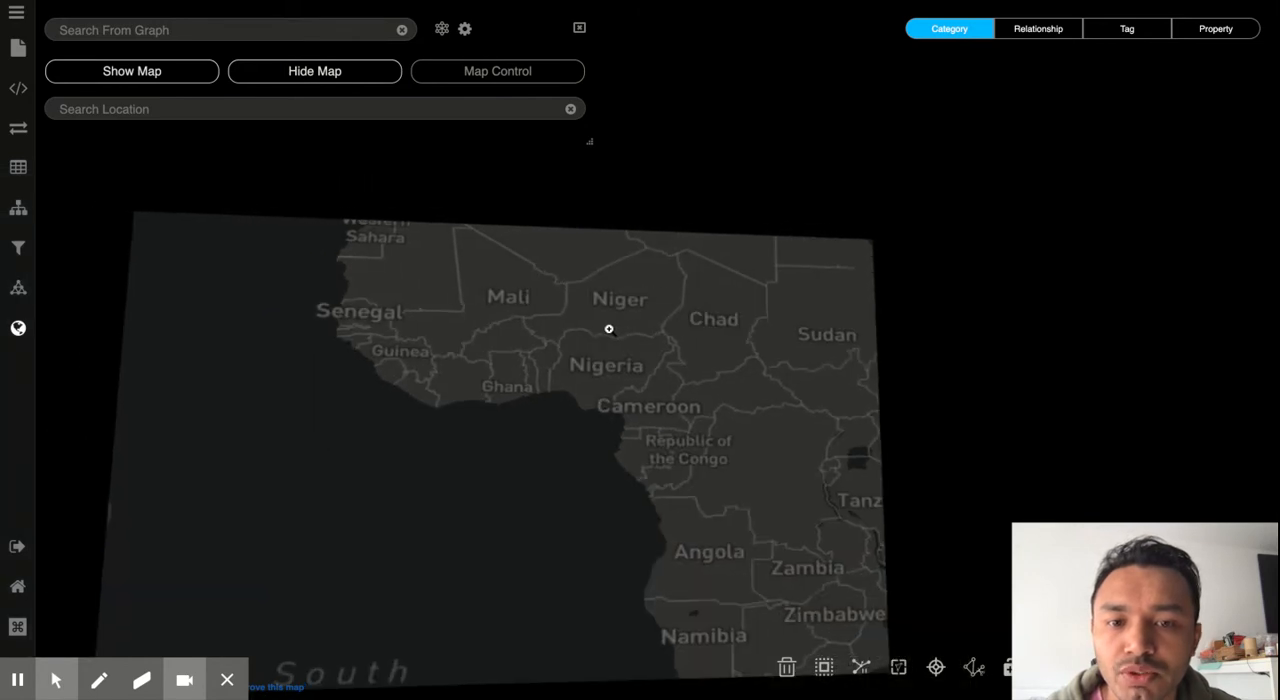
pyautogui.moveTo(617, 292)
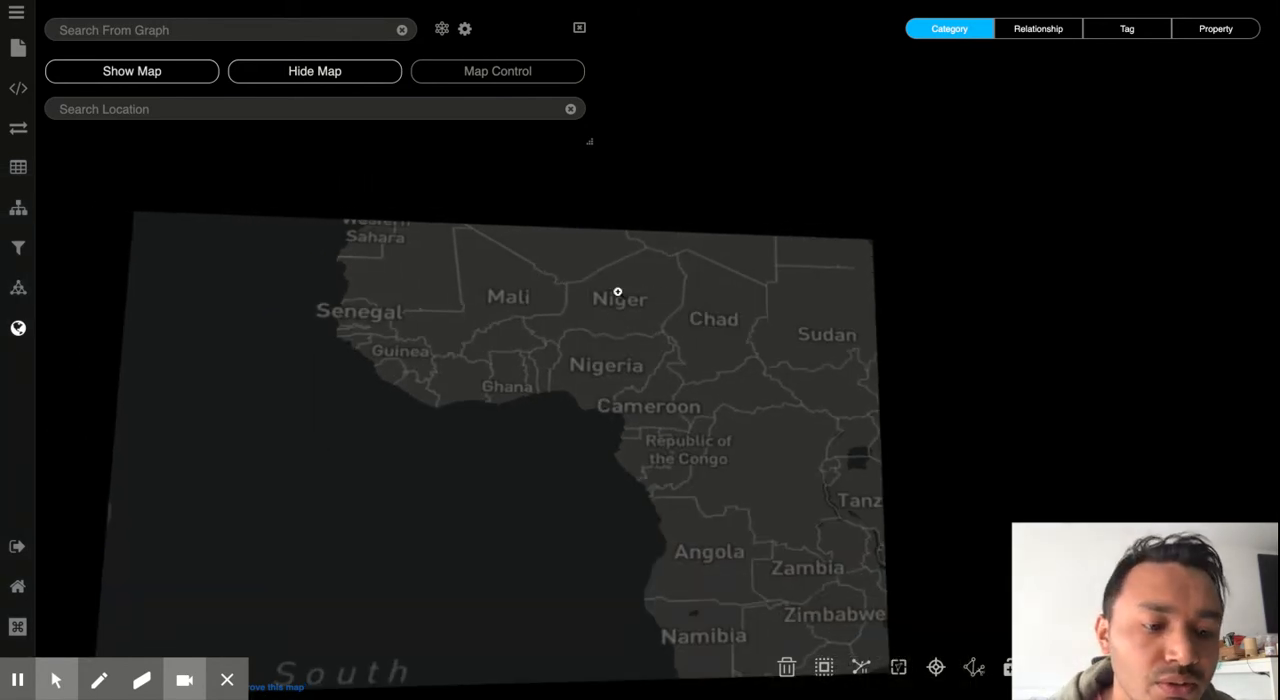
pyautogui.moveTo(617, 299)
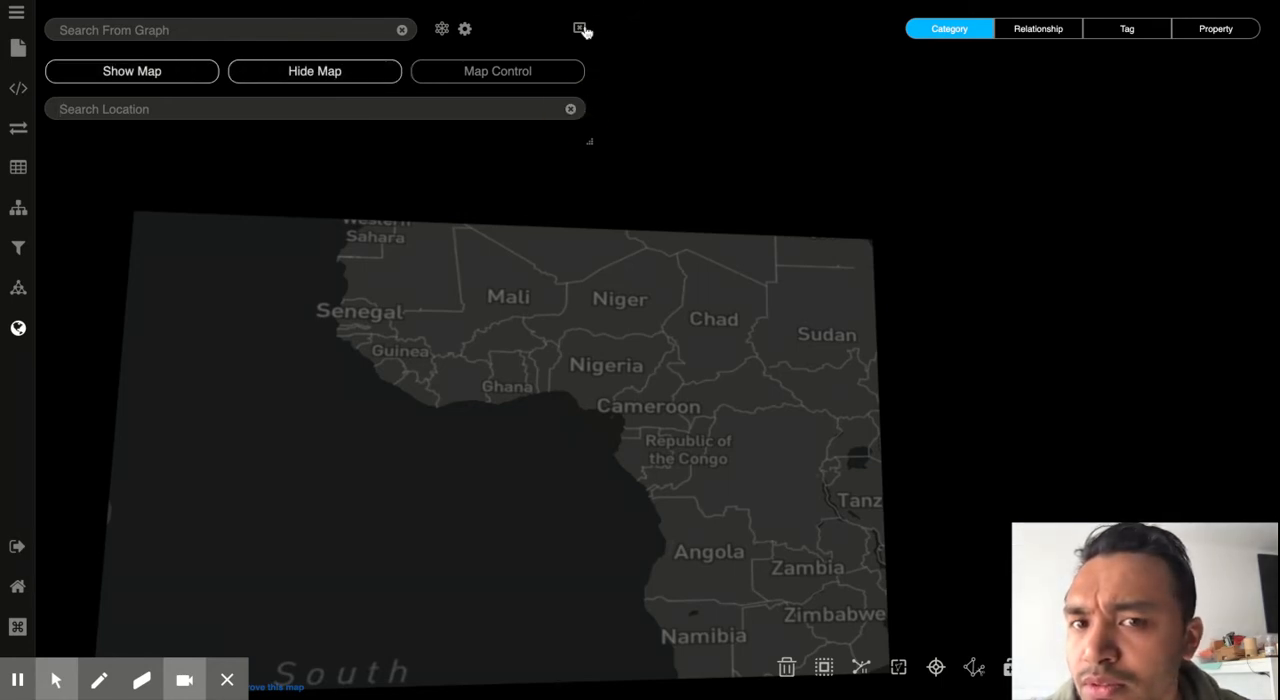
pyautogui.moveTo(18, 328)
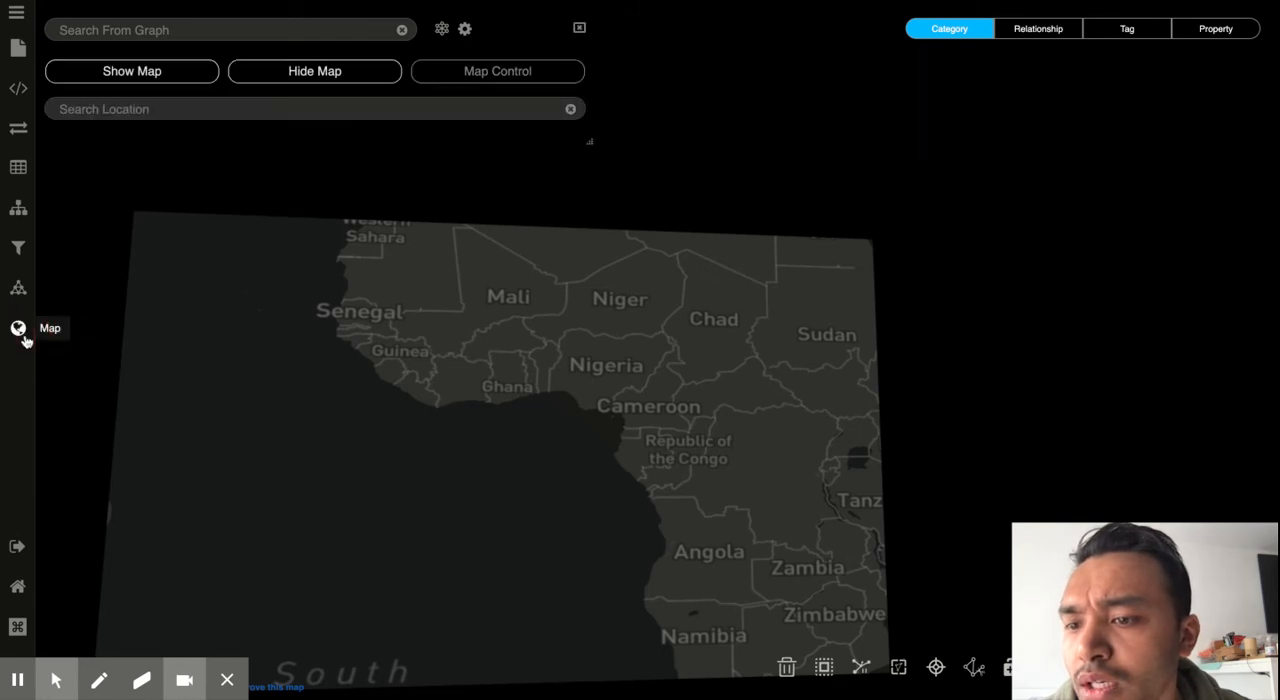
pyautogui.moveTo(88, 319)
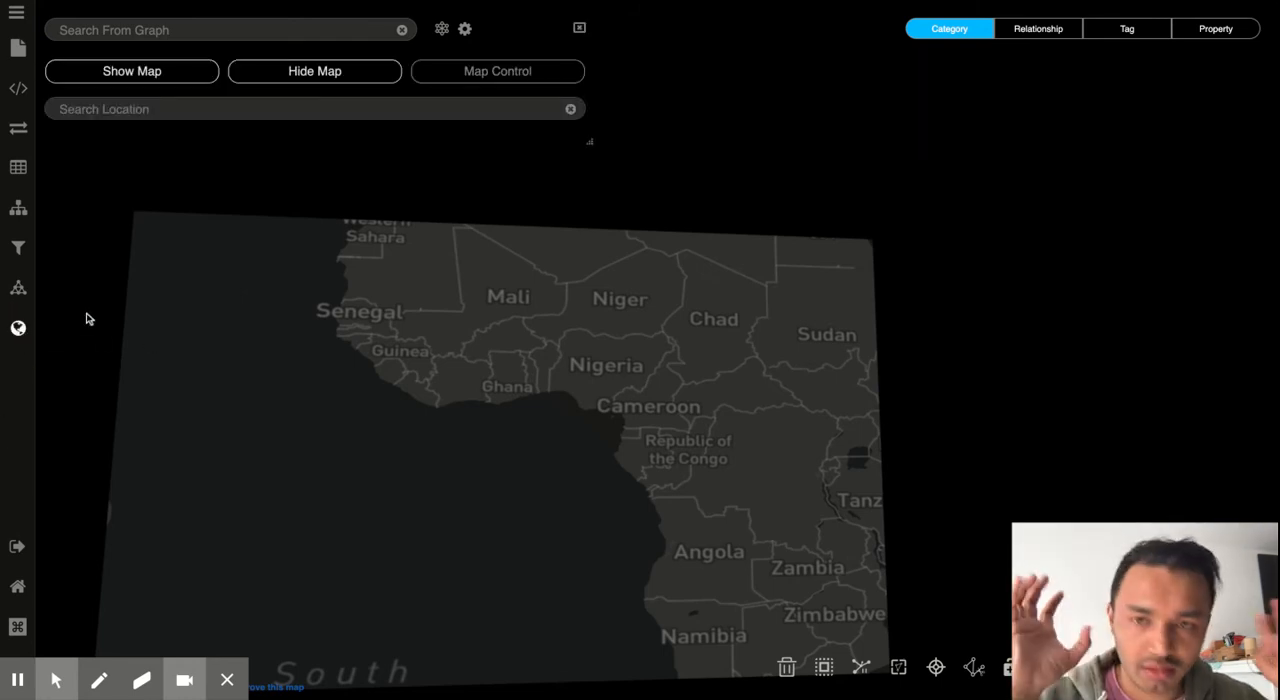
pyautogui.moveTo(72, 227)
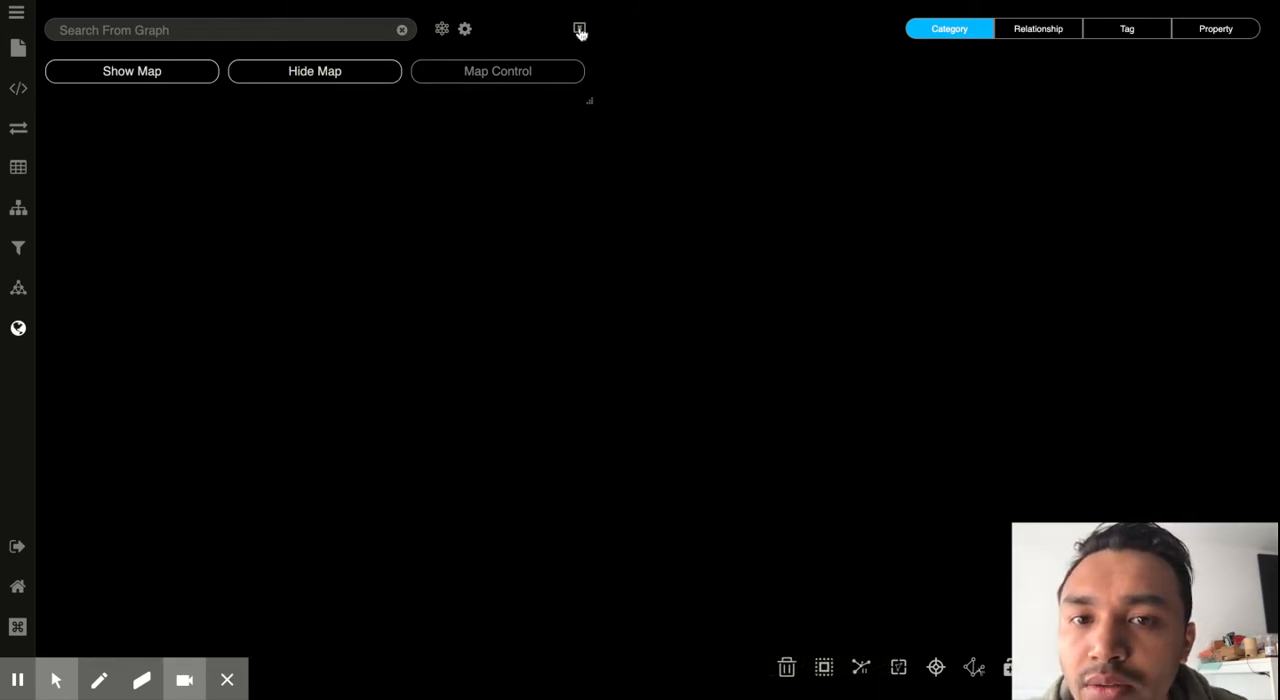
# Close the Map panel and display the Drink category's properties, captioned by name.
pyautogui.click(580, 28)
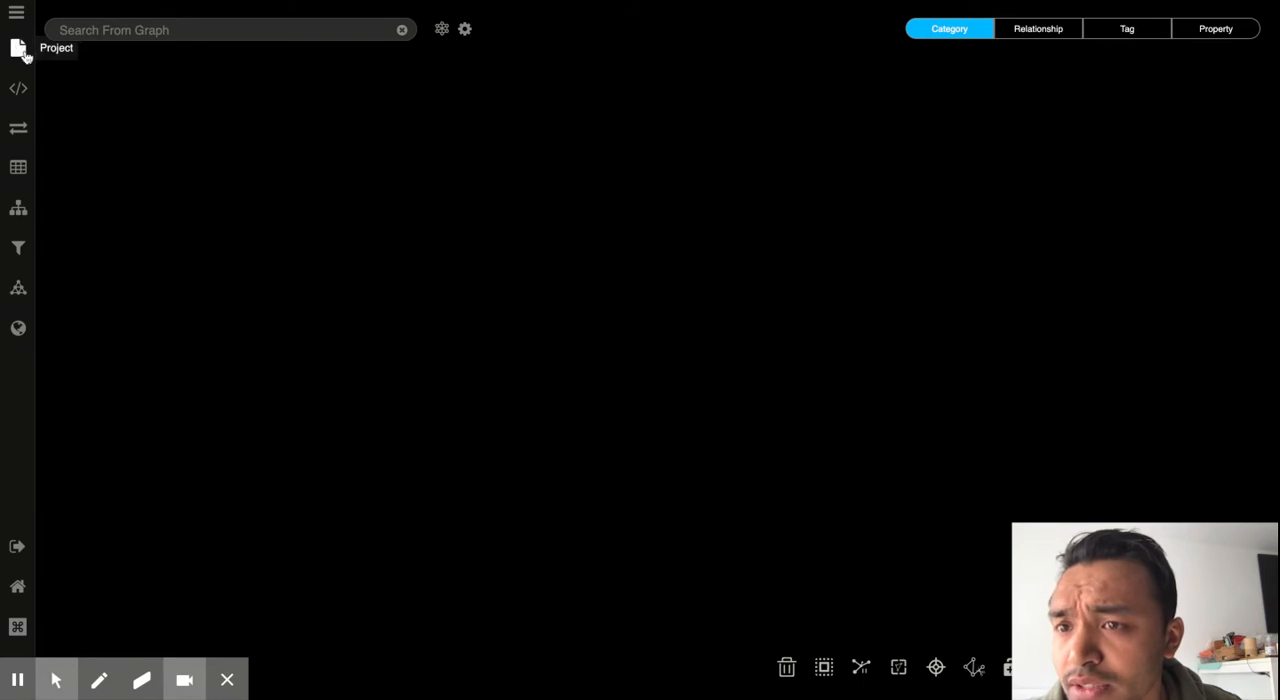
pyautogui.click(18, 48)
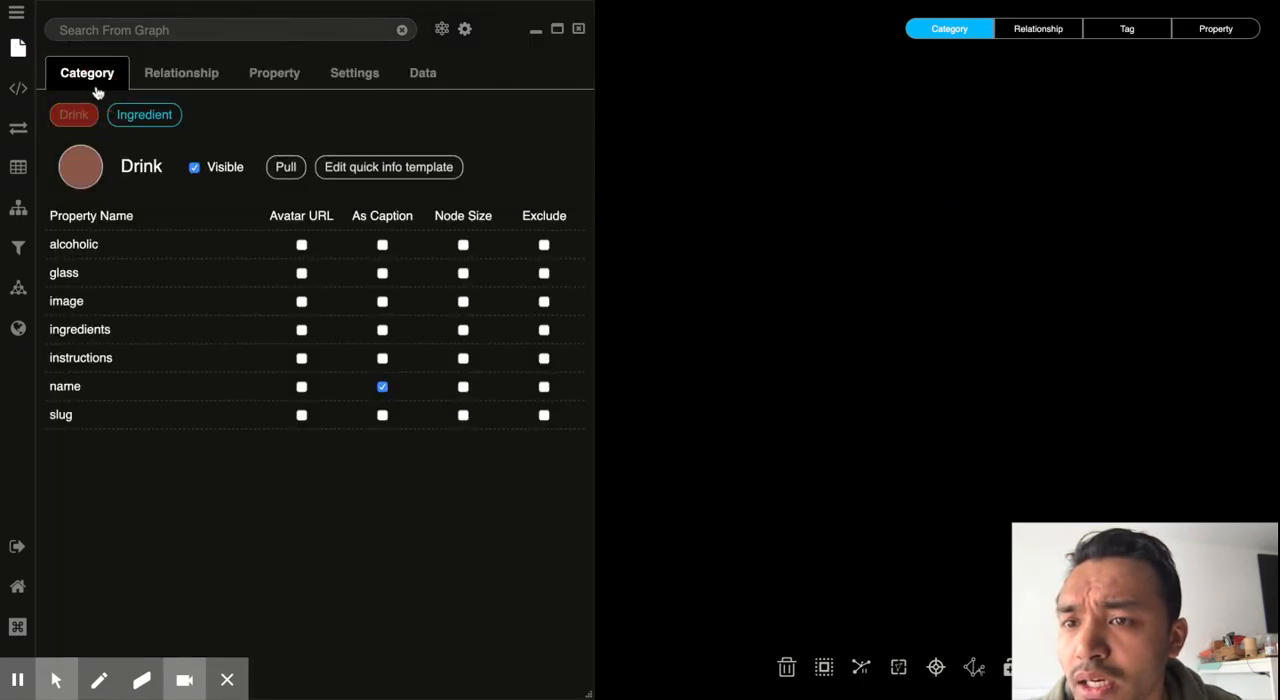
pyautogui.moveTo(153, 197)
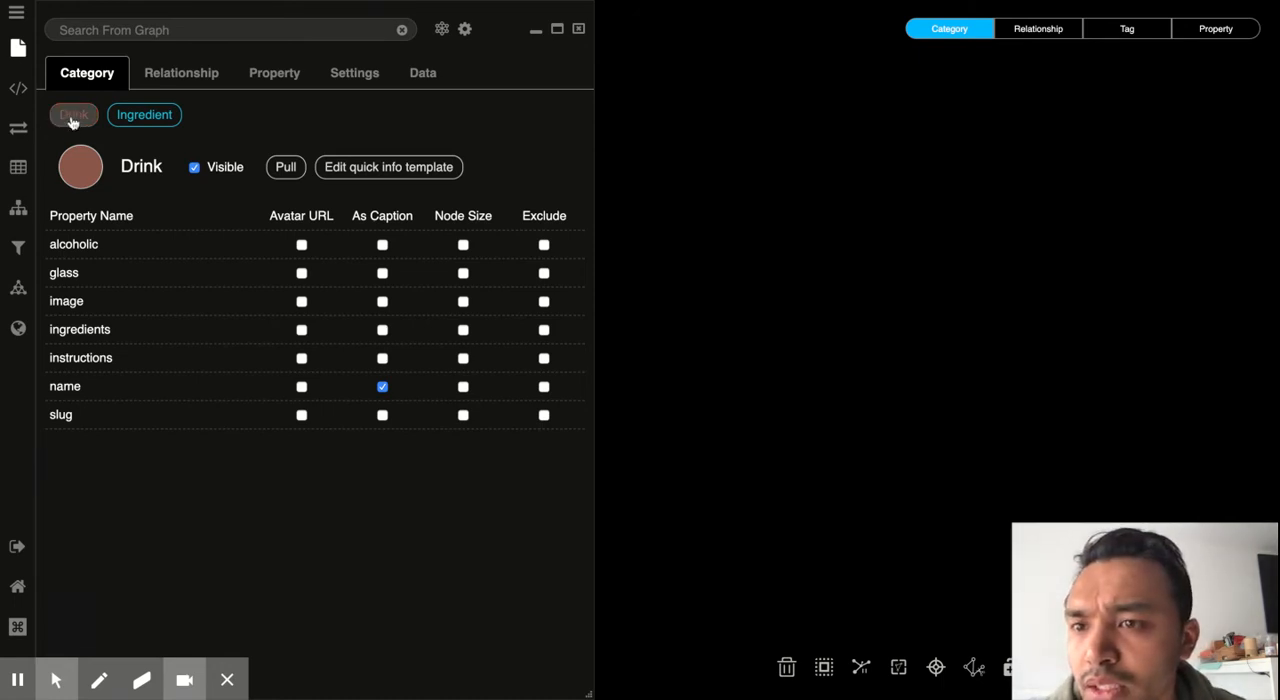
pyautogui.click(73, 114)
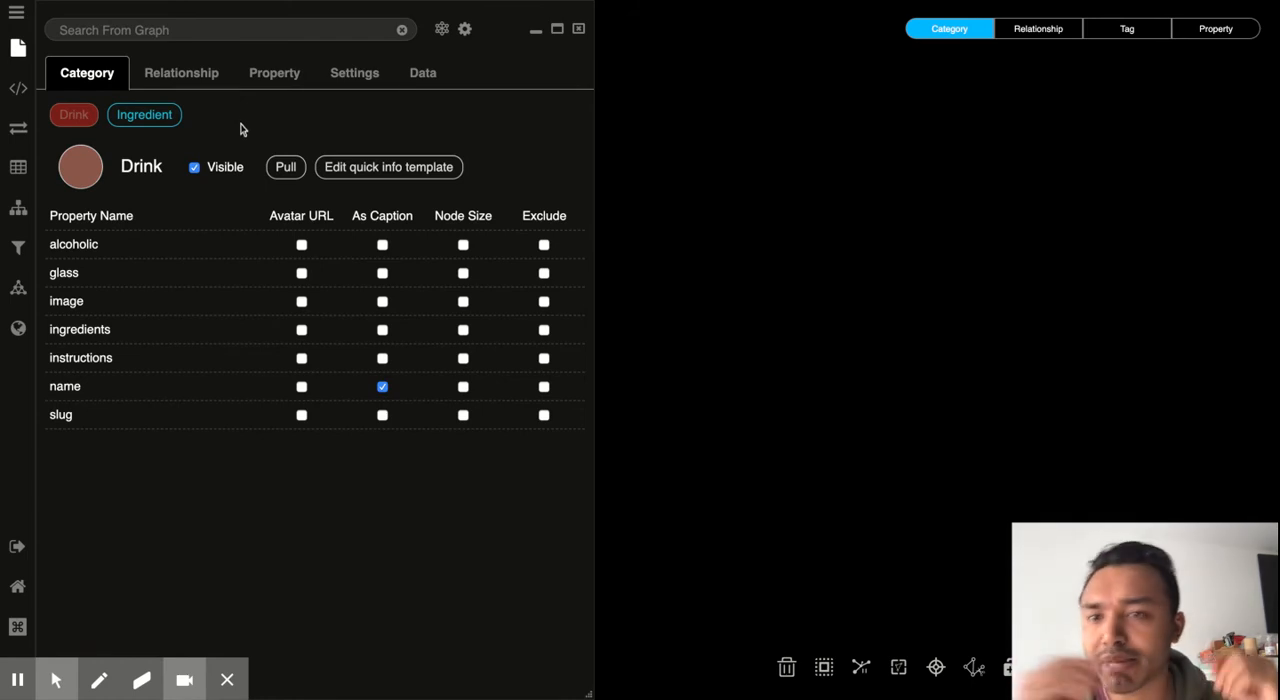
pyautogui.moveTo(135, 152)
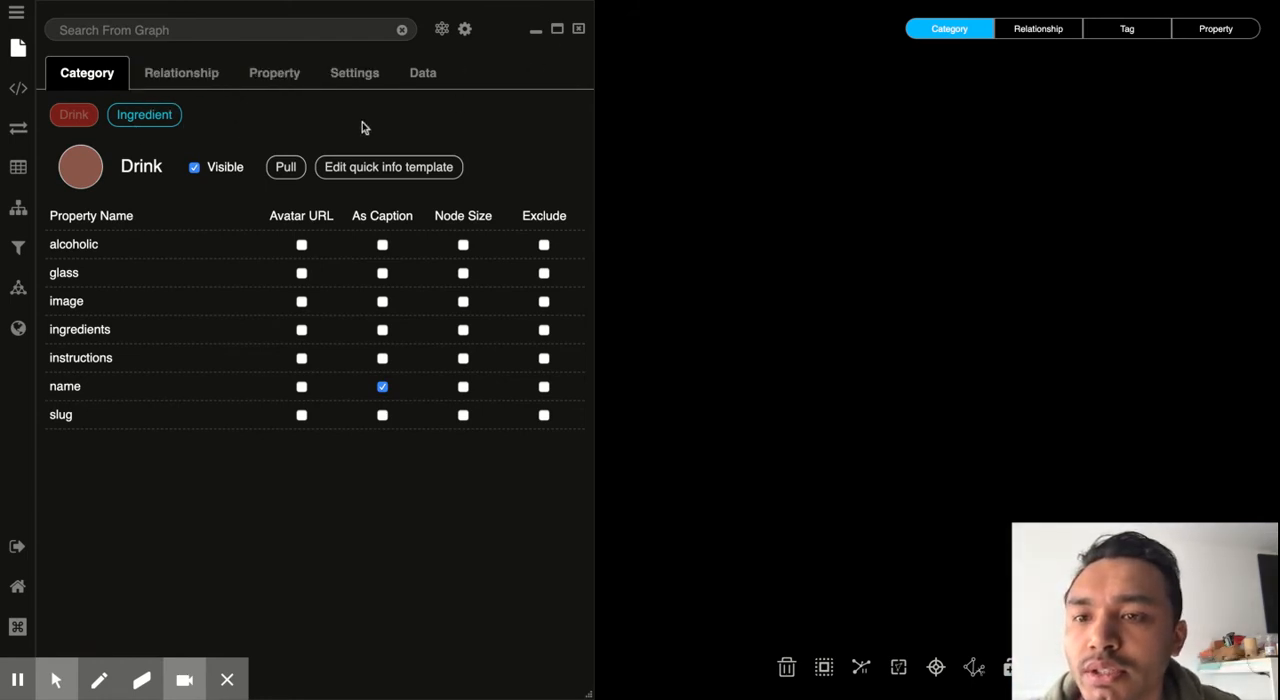
# Pull 50 Drink nodes into the graph.
pyautogui.click(286, 166)
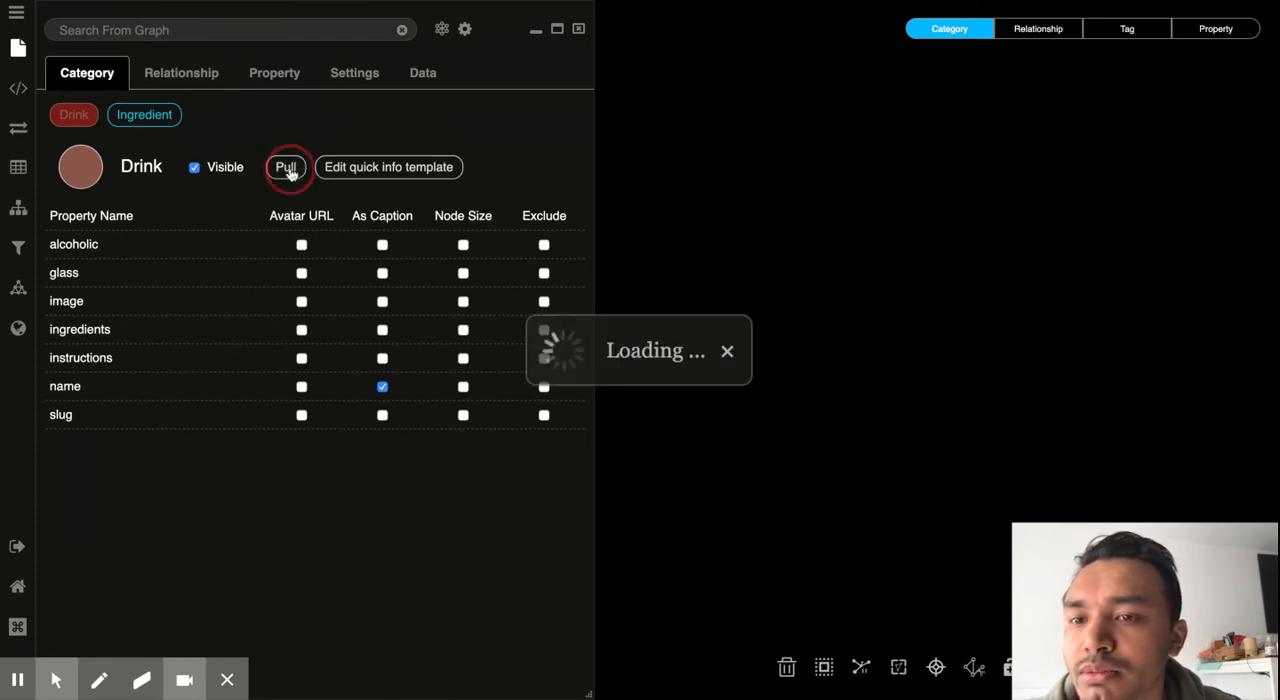
pyautogui.click(286, 167)
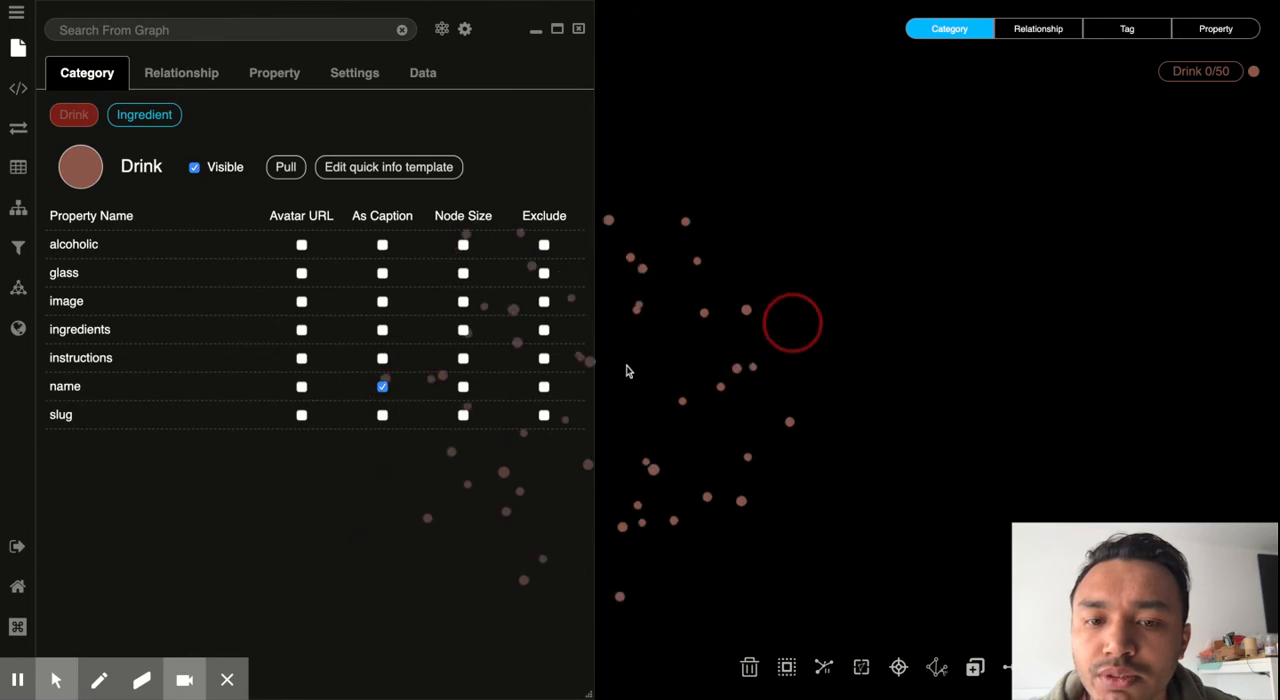
pyautogui.click(181, 72)
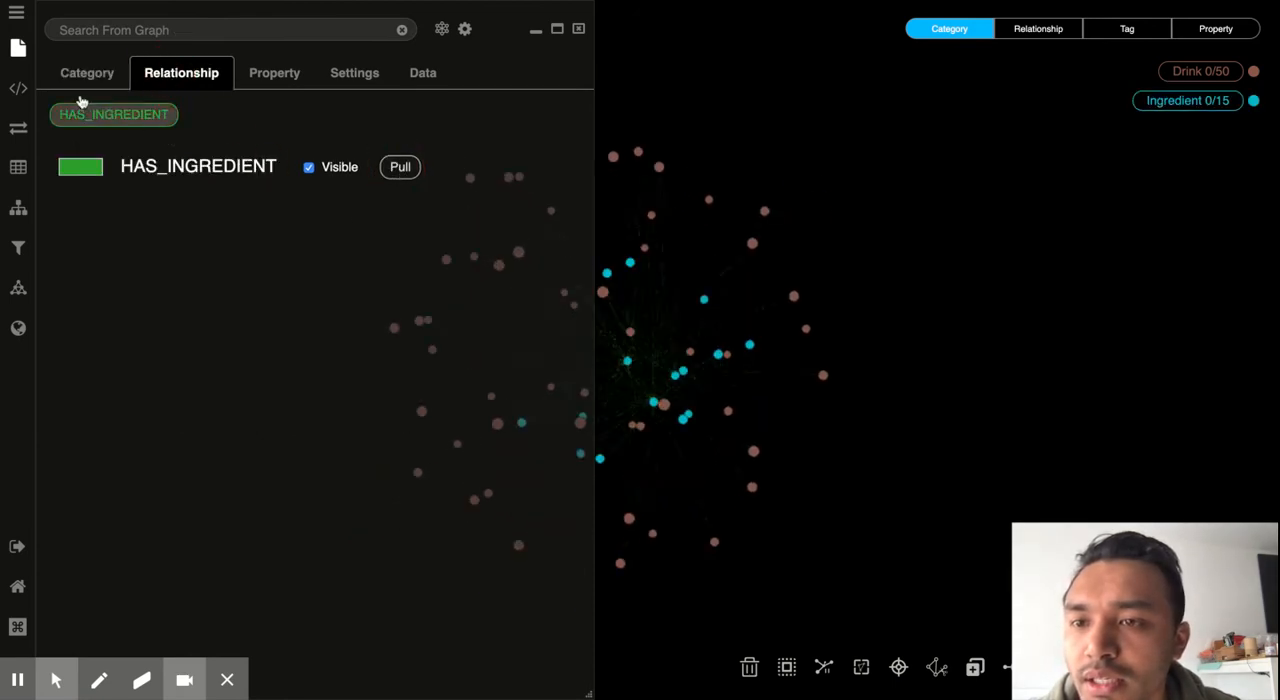
pyautogui.click(86, 72)
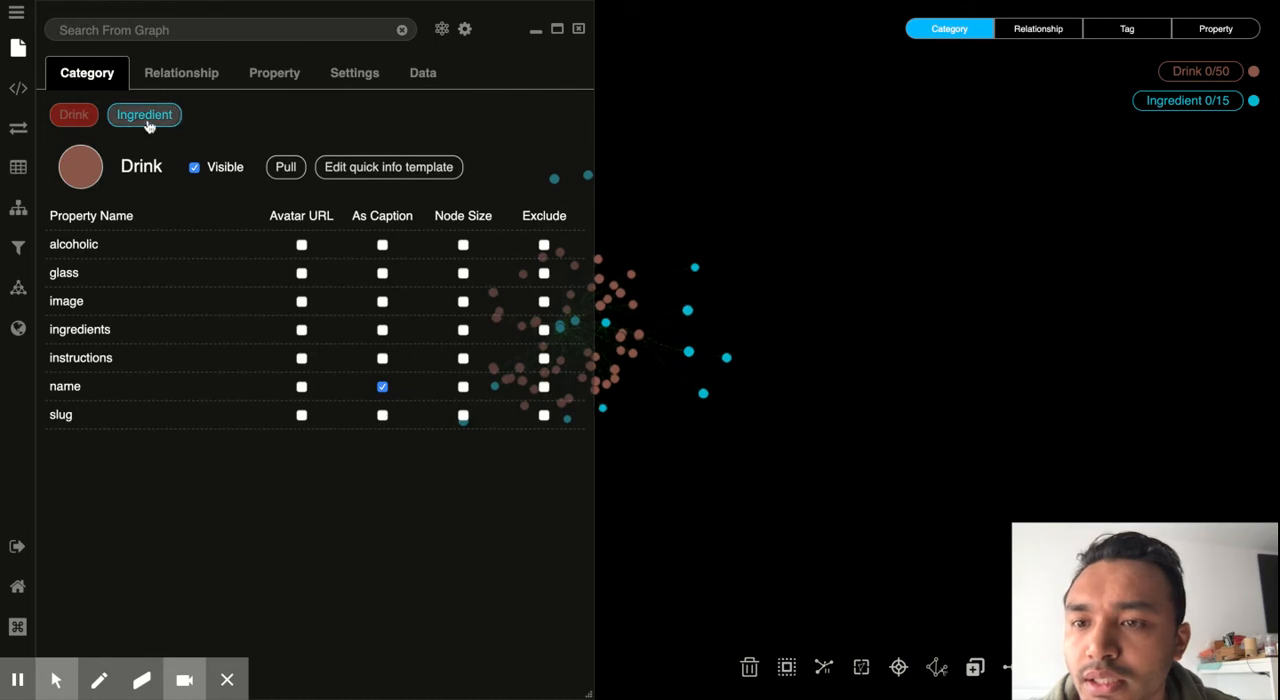
# Pull the HAS_INGREDIENT links, then select the Ingredient category.
pyautogui.click(181, 72)
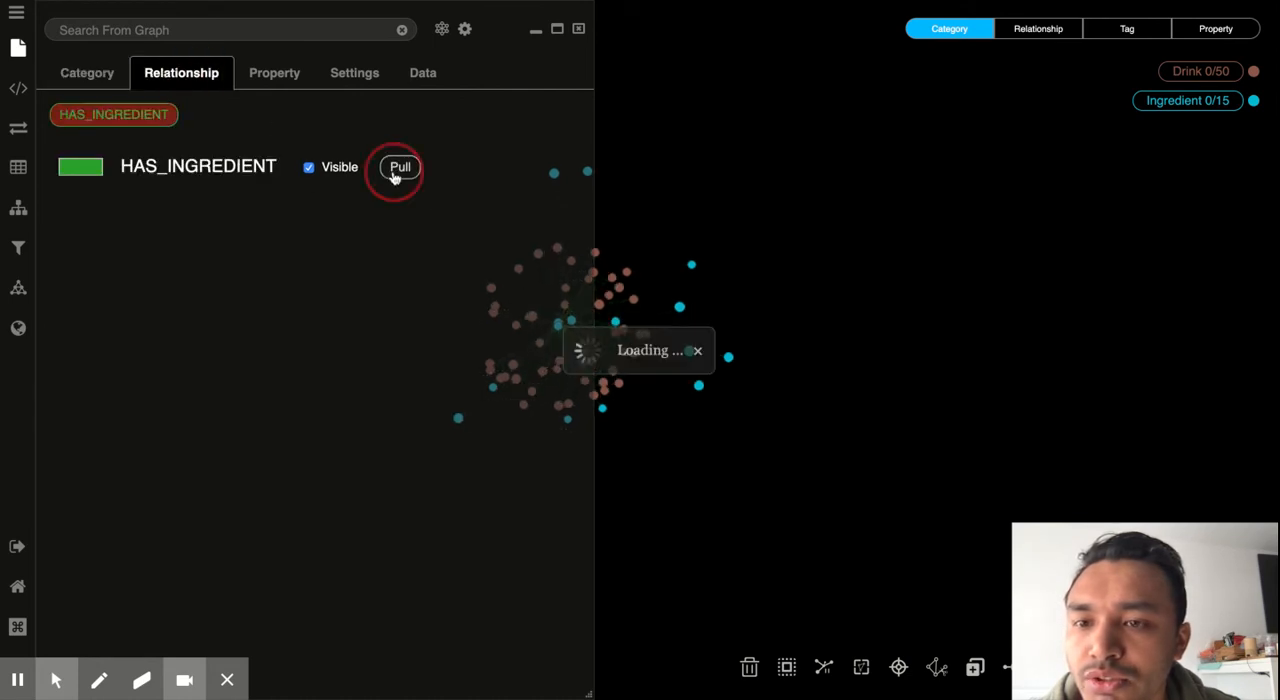
pyautogui.click(399, 167)
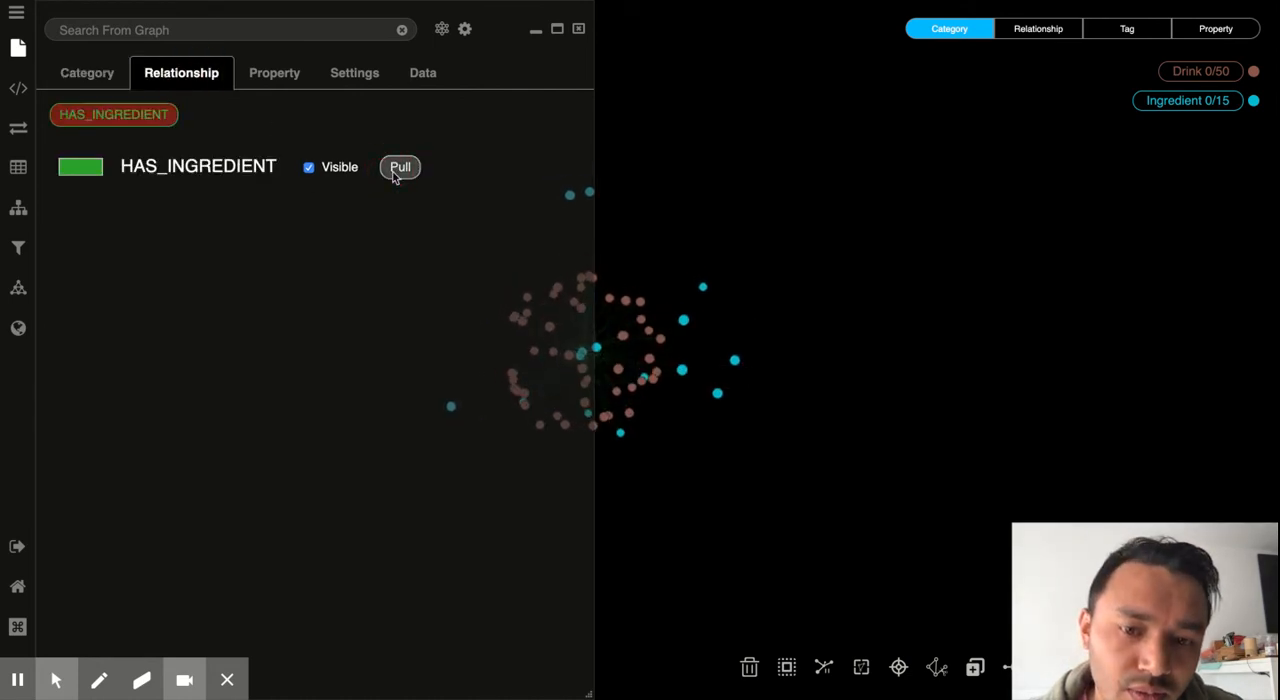
pyautogui.click(87, 72)
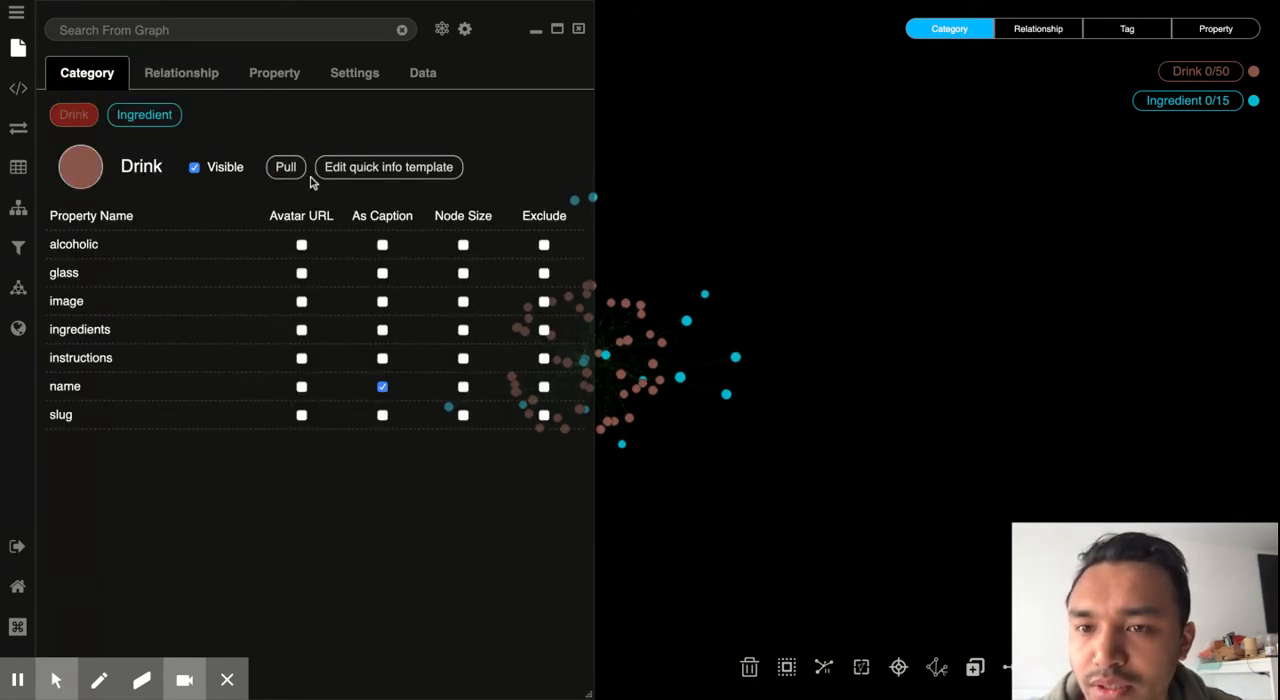
pyautogui.click(144, 114)
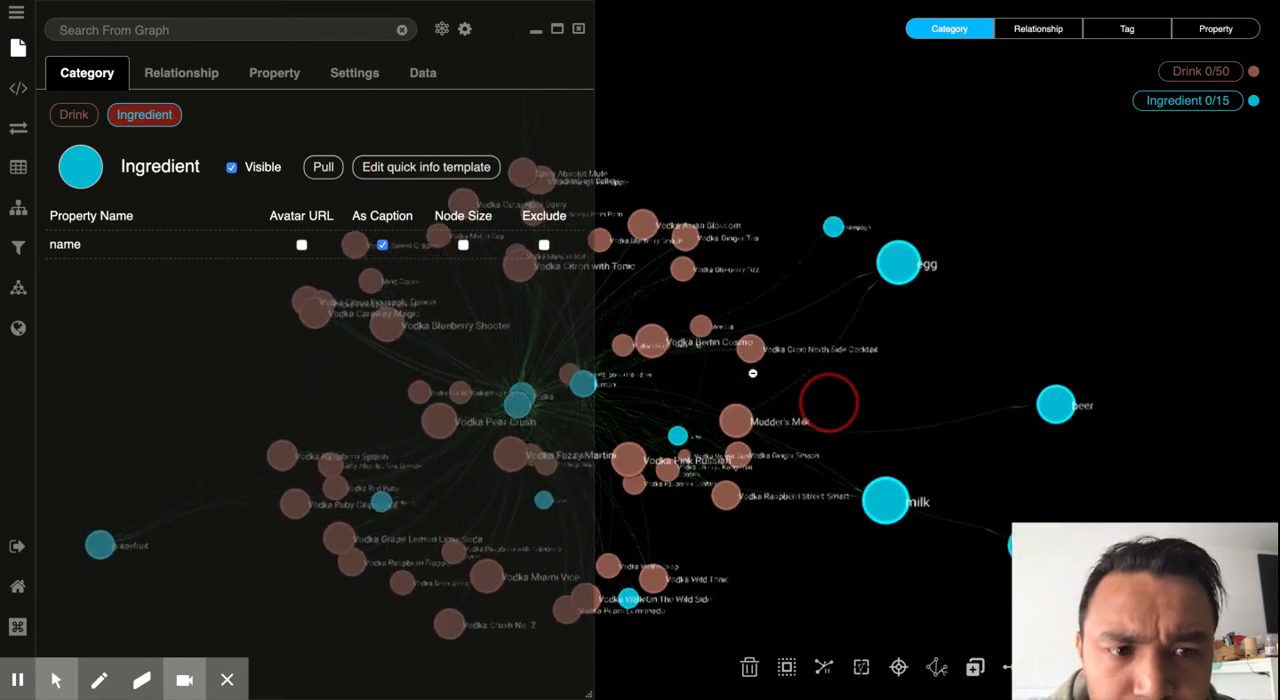
# Pull Ingredient nodes repeatedly until all 127 ingredients are in the graph.
pyautogui.click(322, 167)
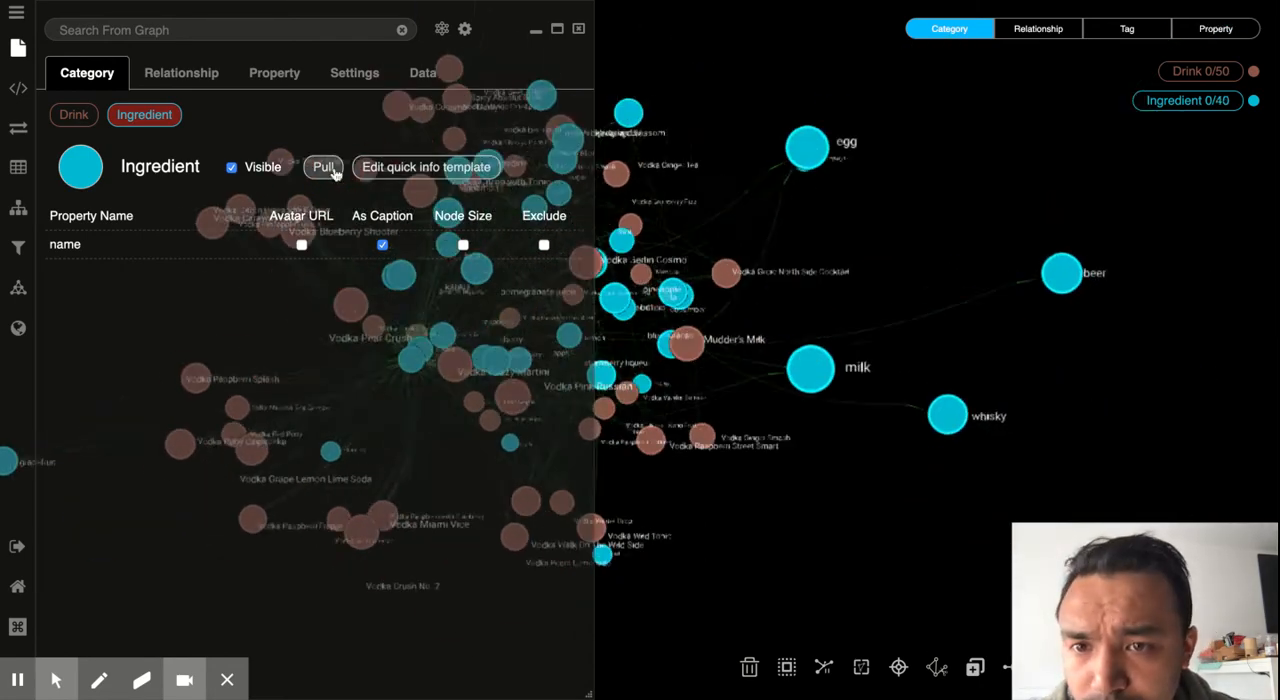
pyautogui.click(322, 167)
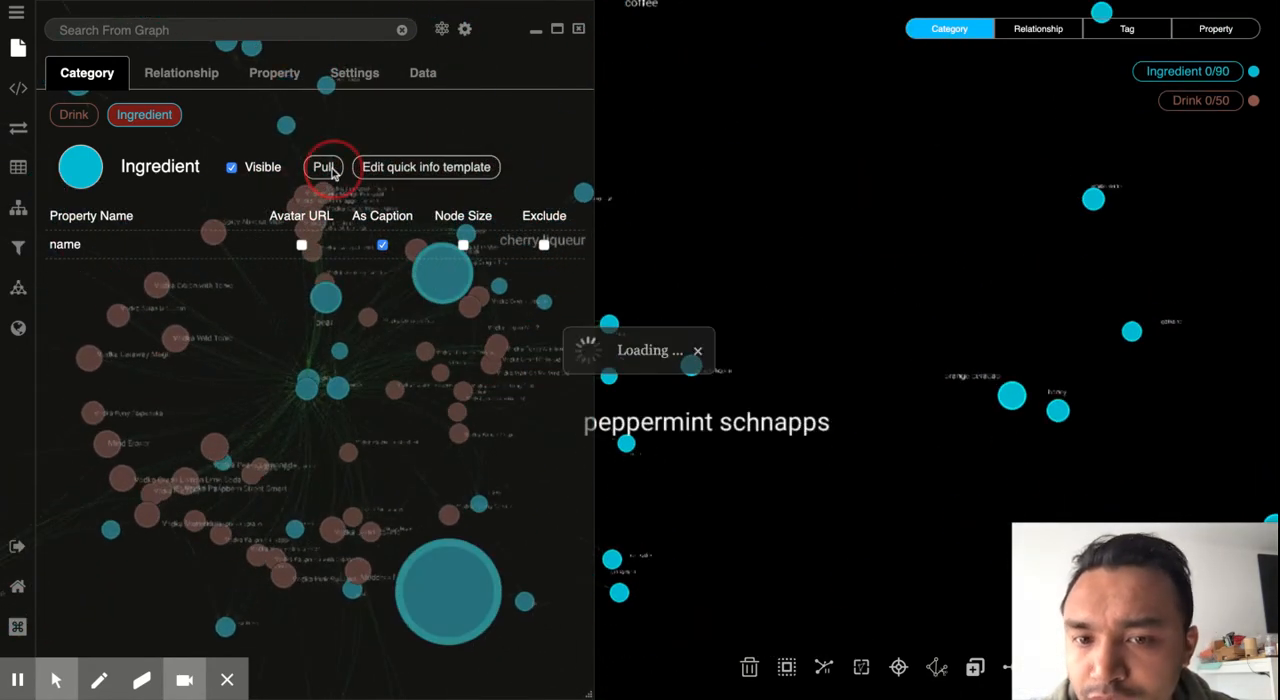
pyautogui.click(324, 167)
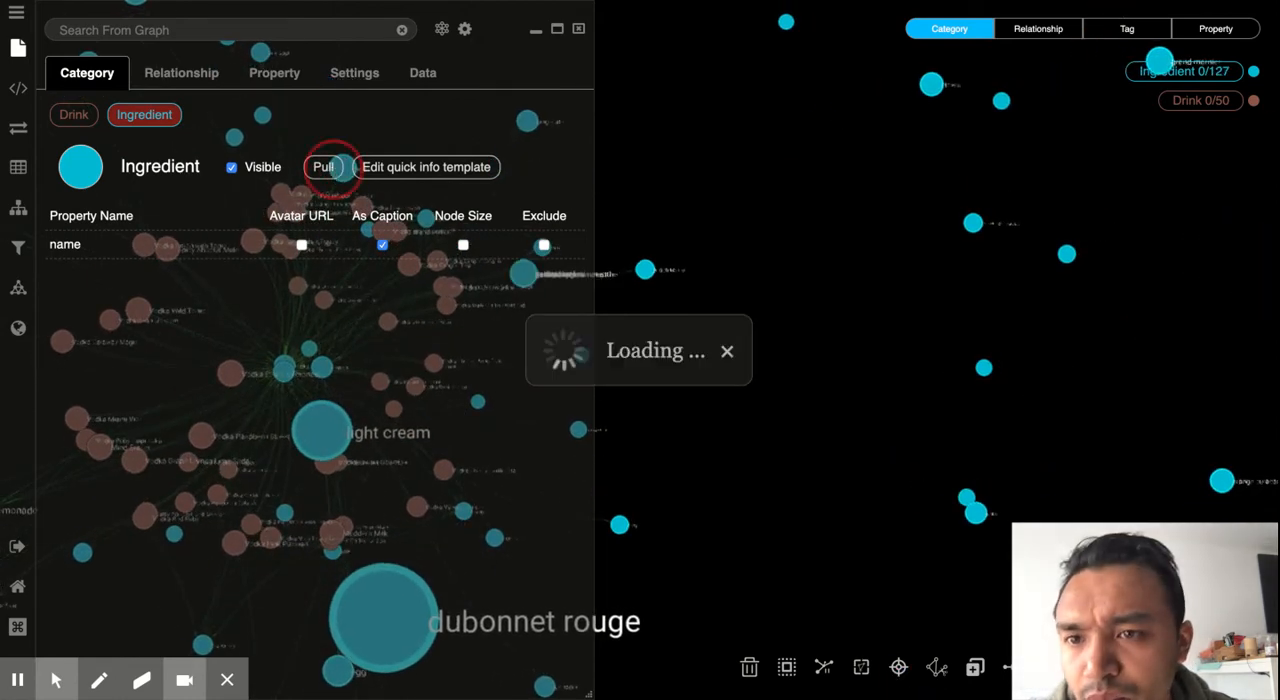
pyautogui.click(74, 114)
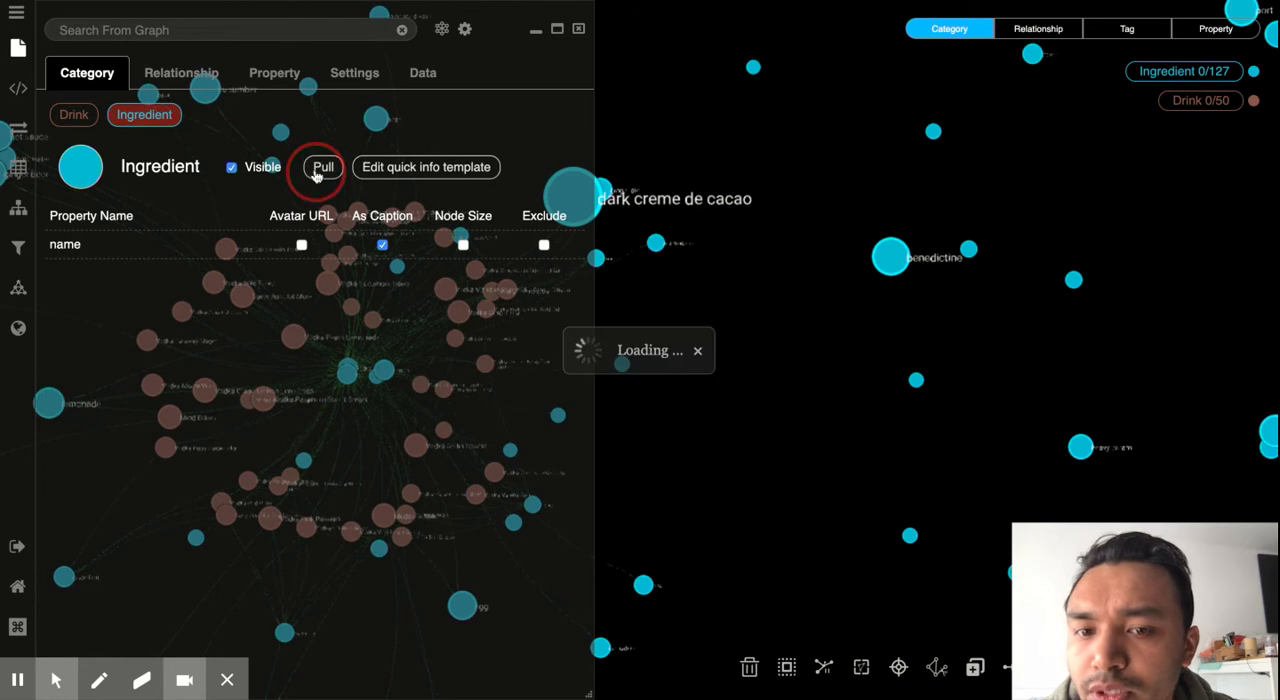
pyautogui.click(322, 166)
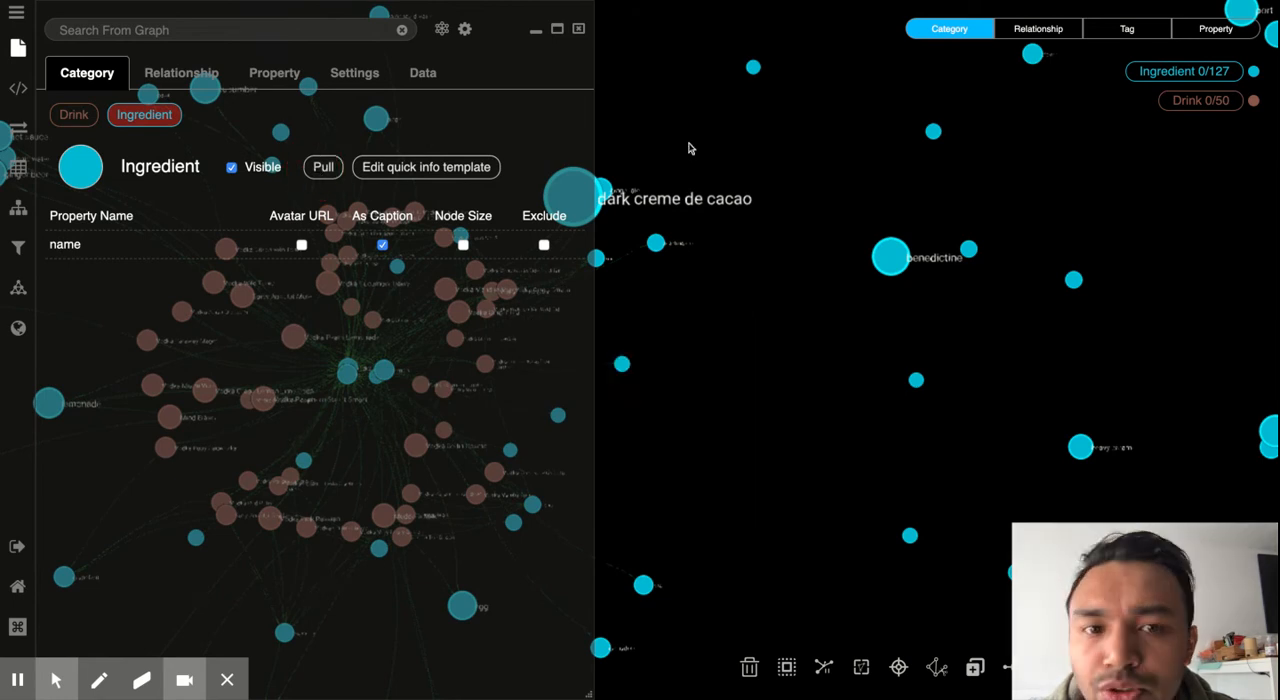
# Pull more Drink nodes up to 75 and pull additional HAS_INGREDIENT links.
pyautogui.click(73, 114)
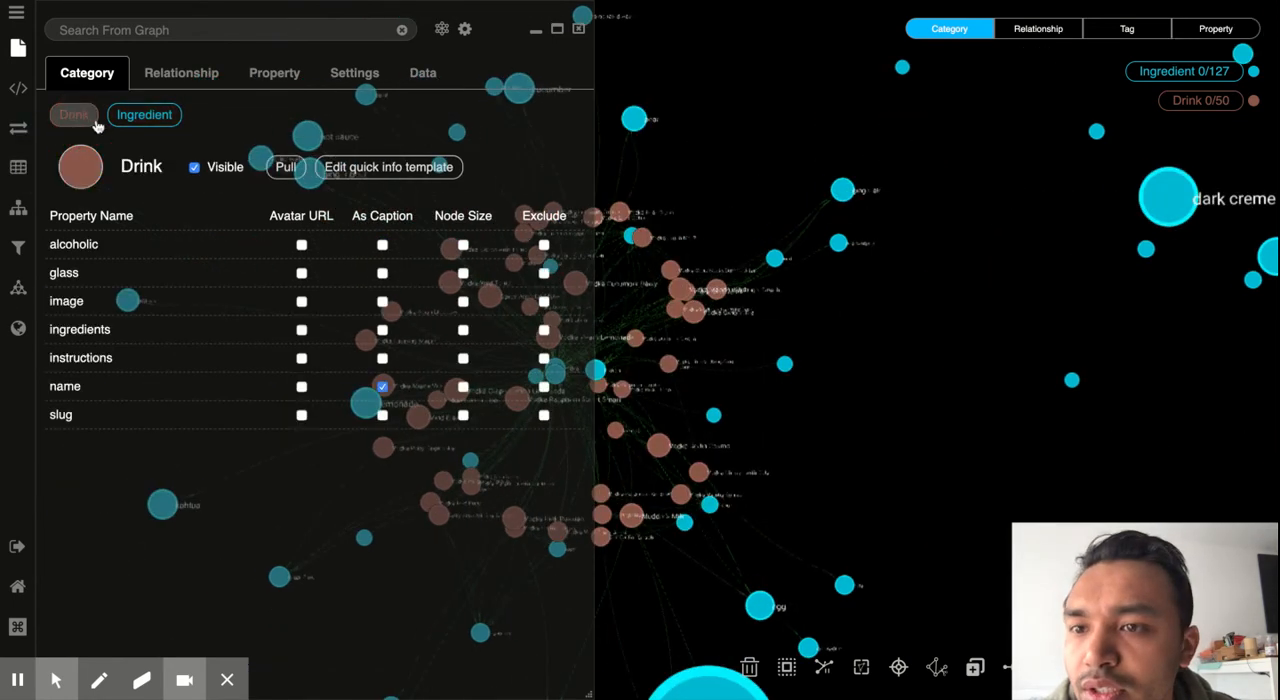
pyautogui.click(286, 167)
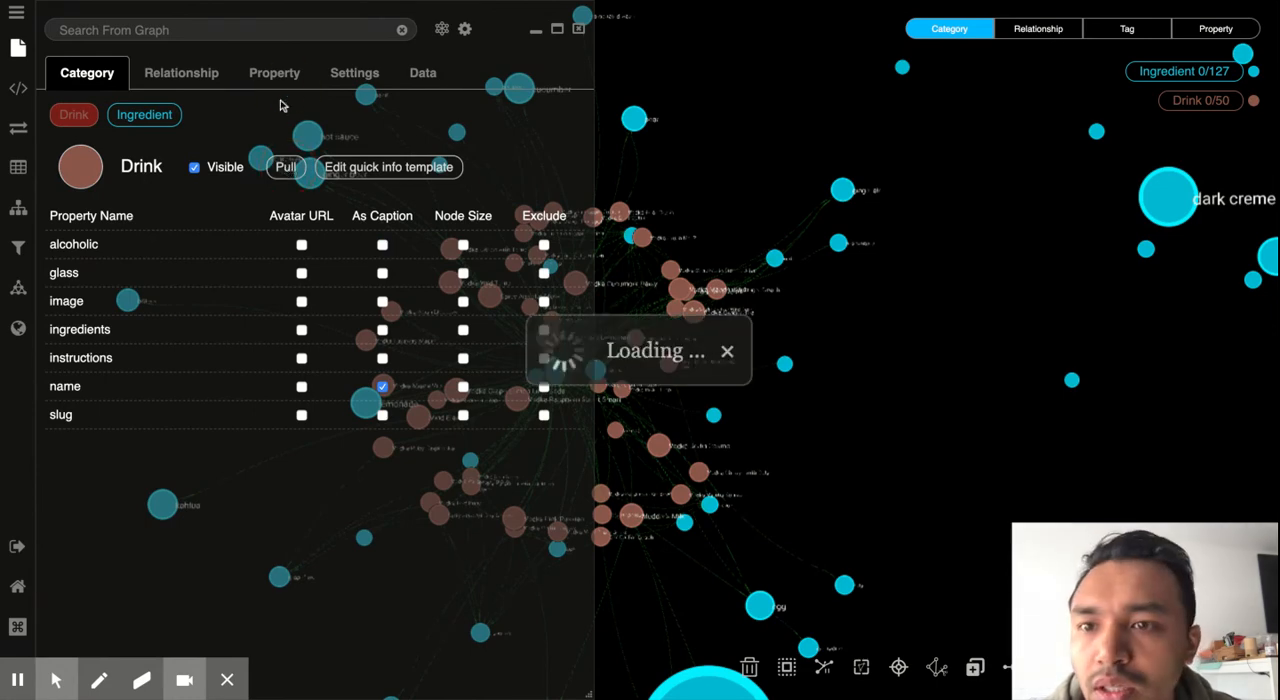
pyautogui.click(181, 72)
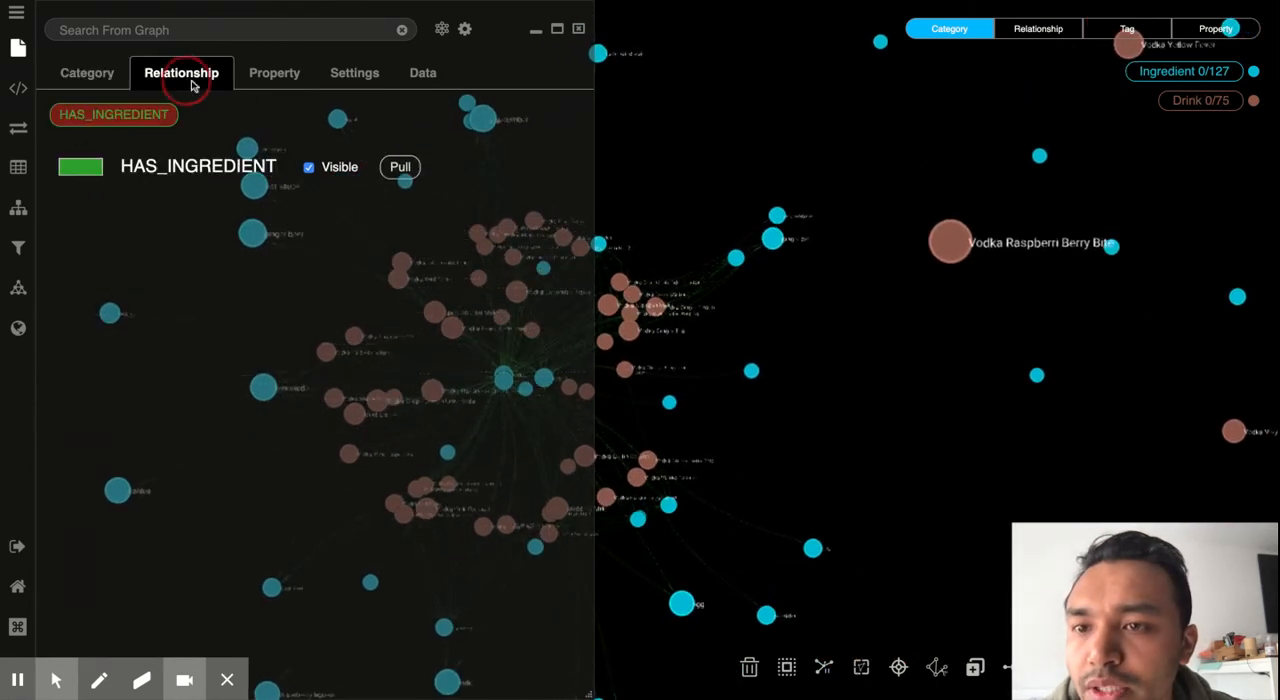
pyautogui.click(400, 167)
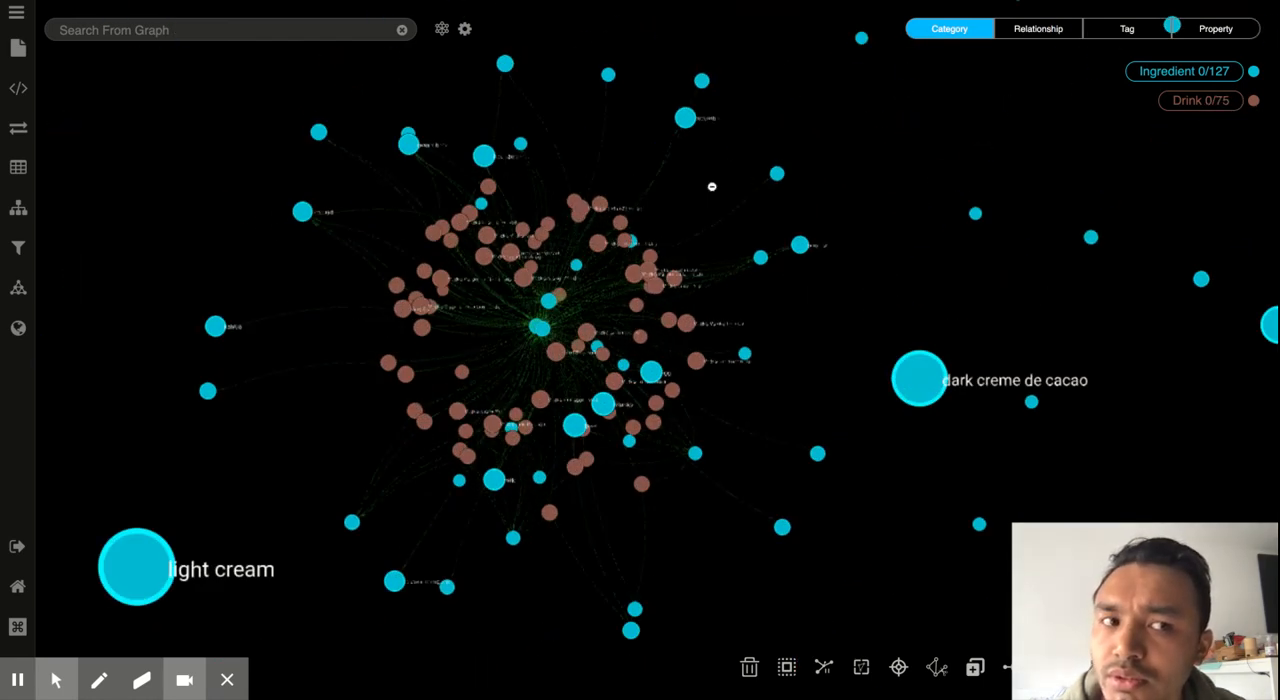
pyautogui.moveTo(17, 48)
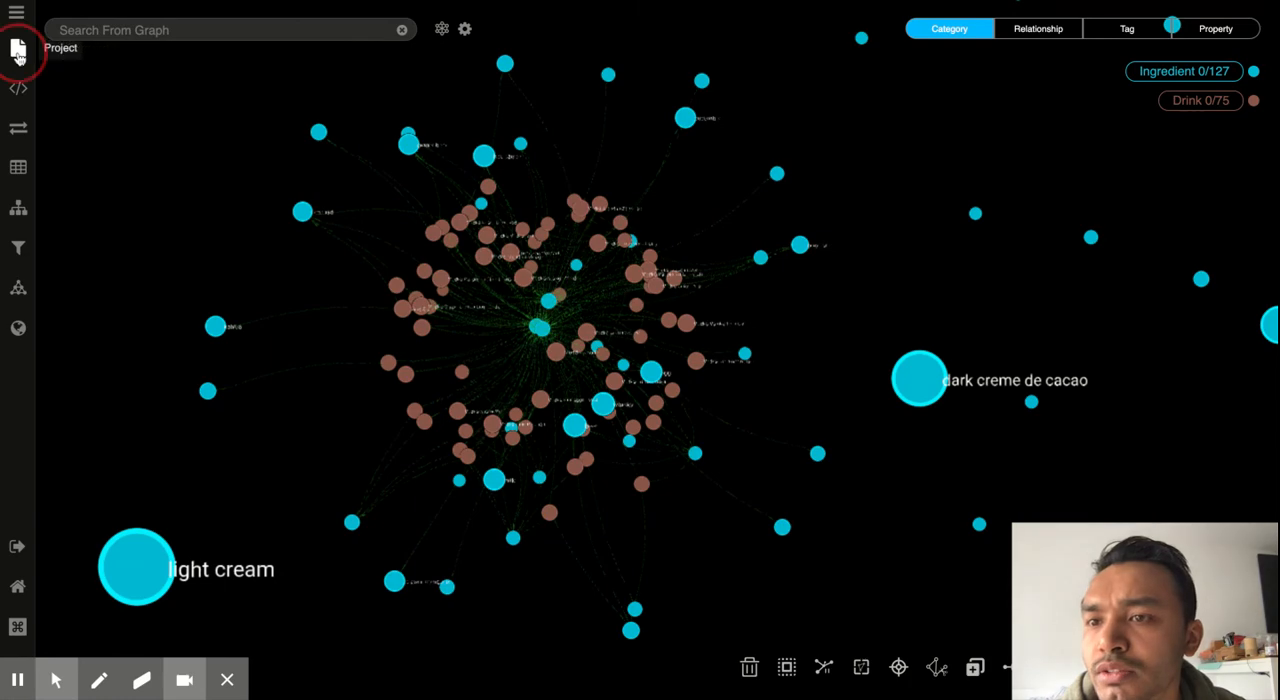
# Pull Drink nodes repeatedly until the Drink count reaches 500.
pyautogui.click(17, 48)
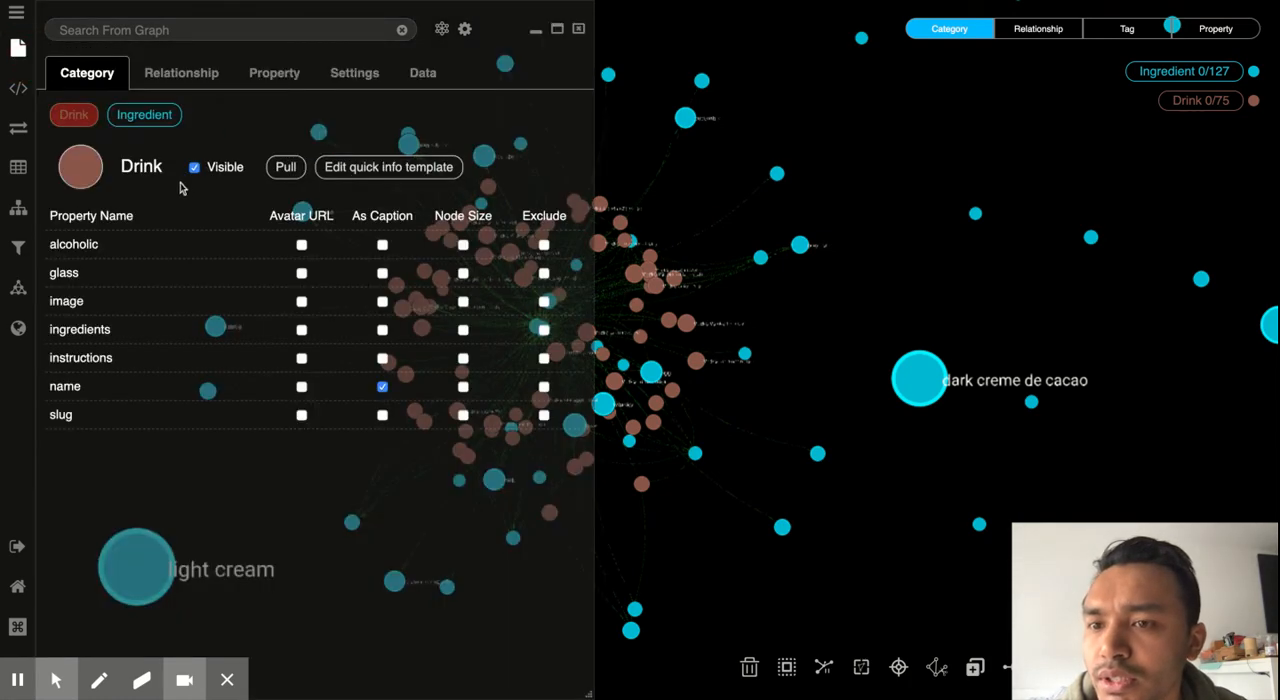
pyautogui.click(285, 167)
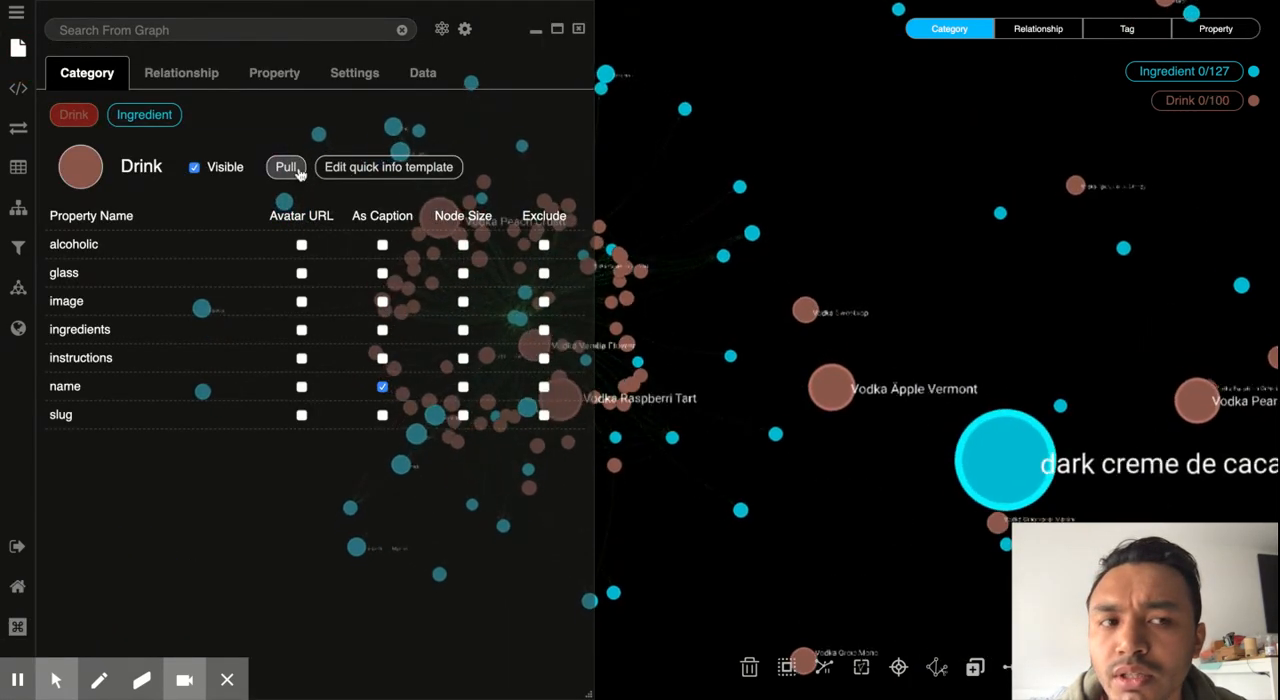
pyautogui.click(286, 167)
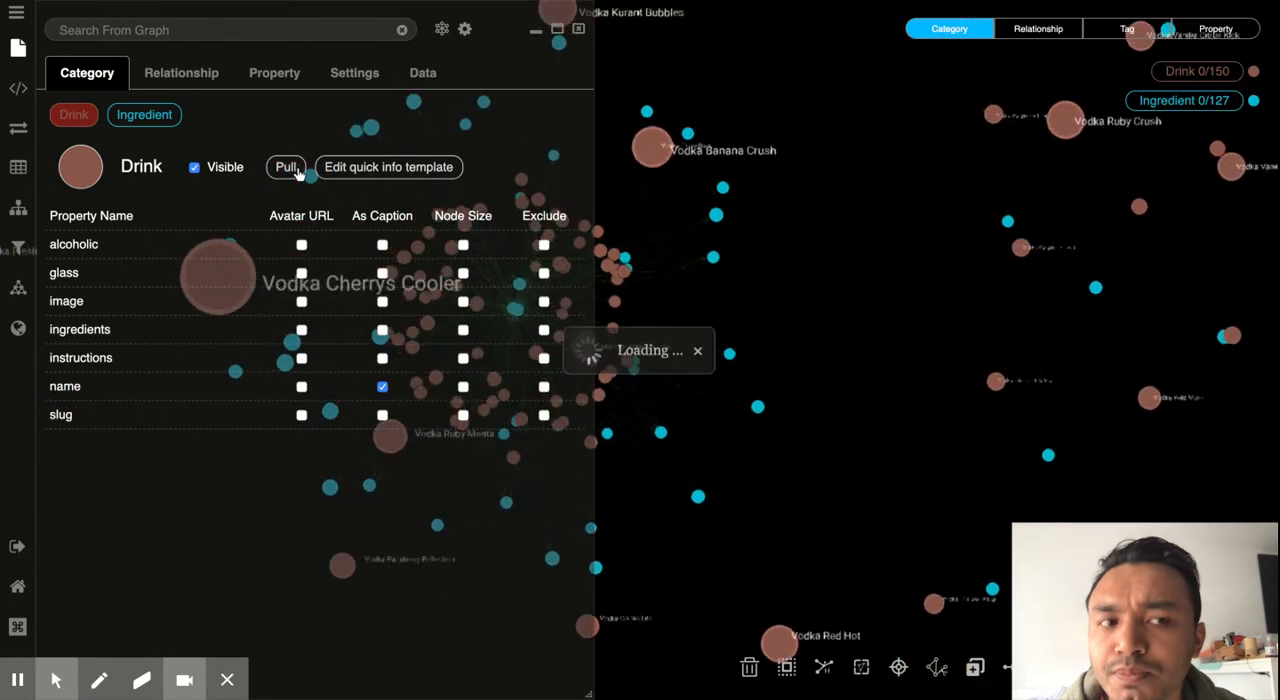
pyautogui.click(286, 167)
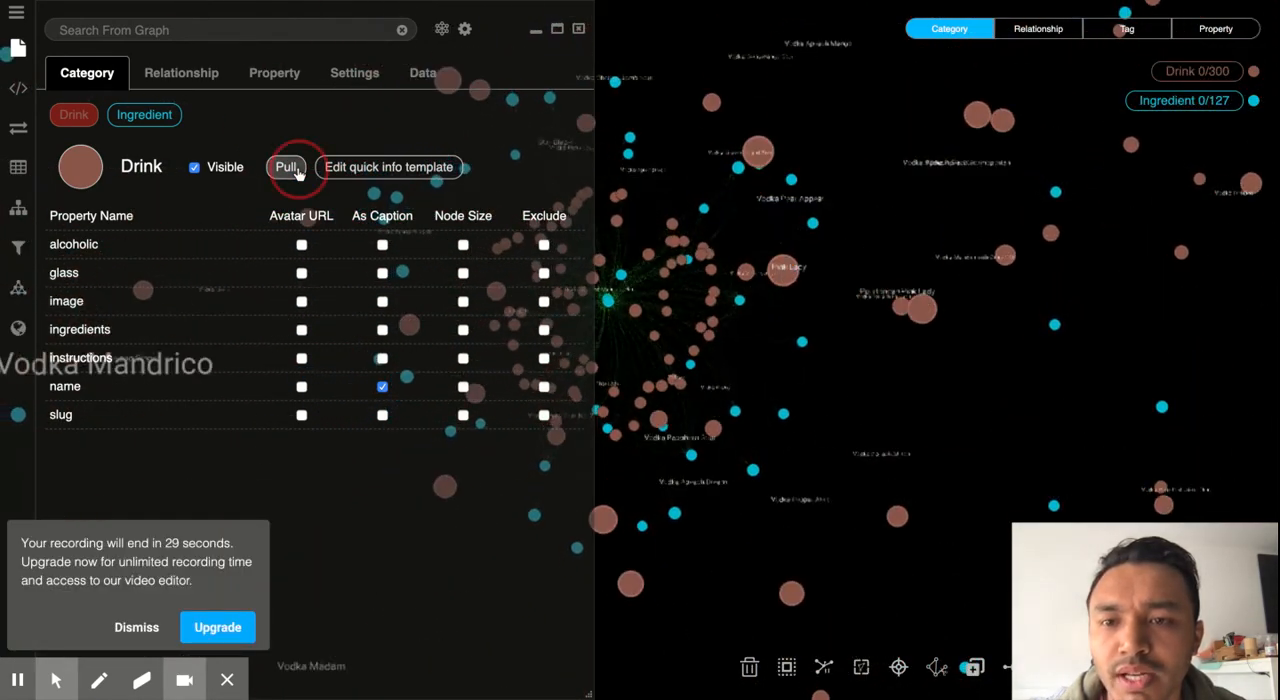
pyautogui.click(285, 167)
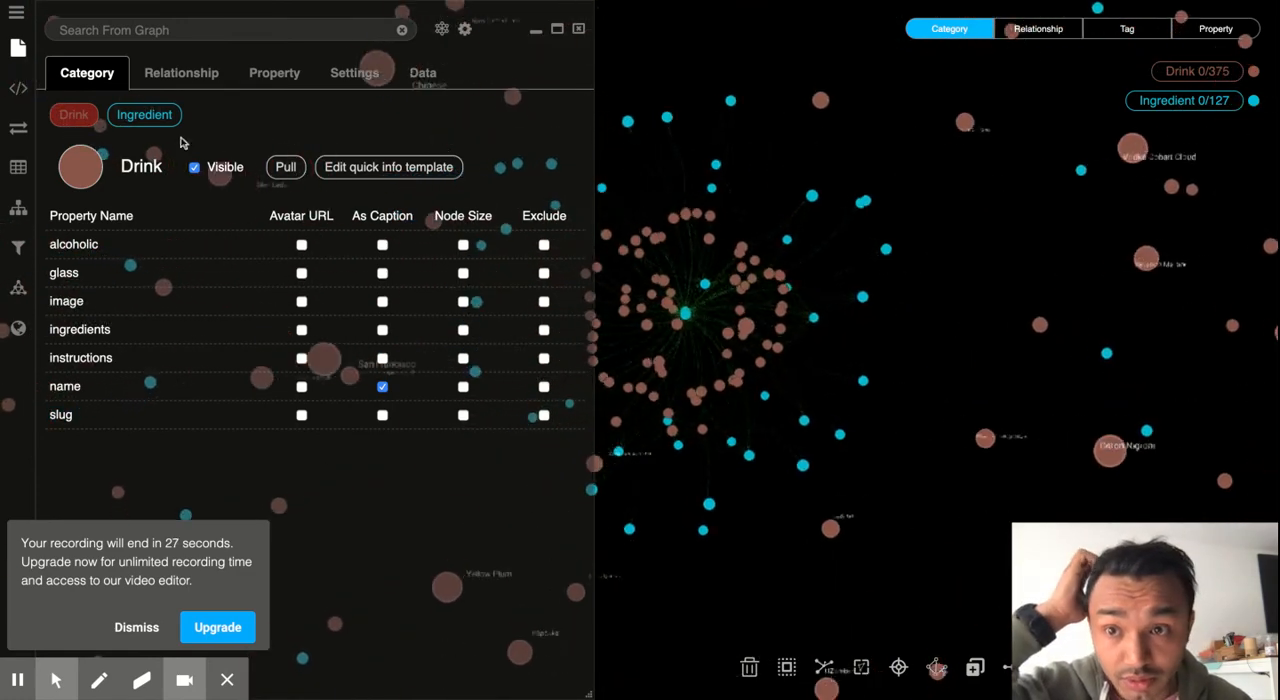
pyautogui.click(144, 114)
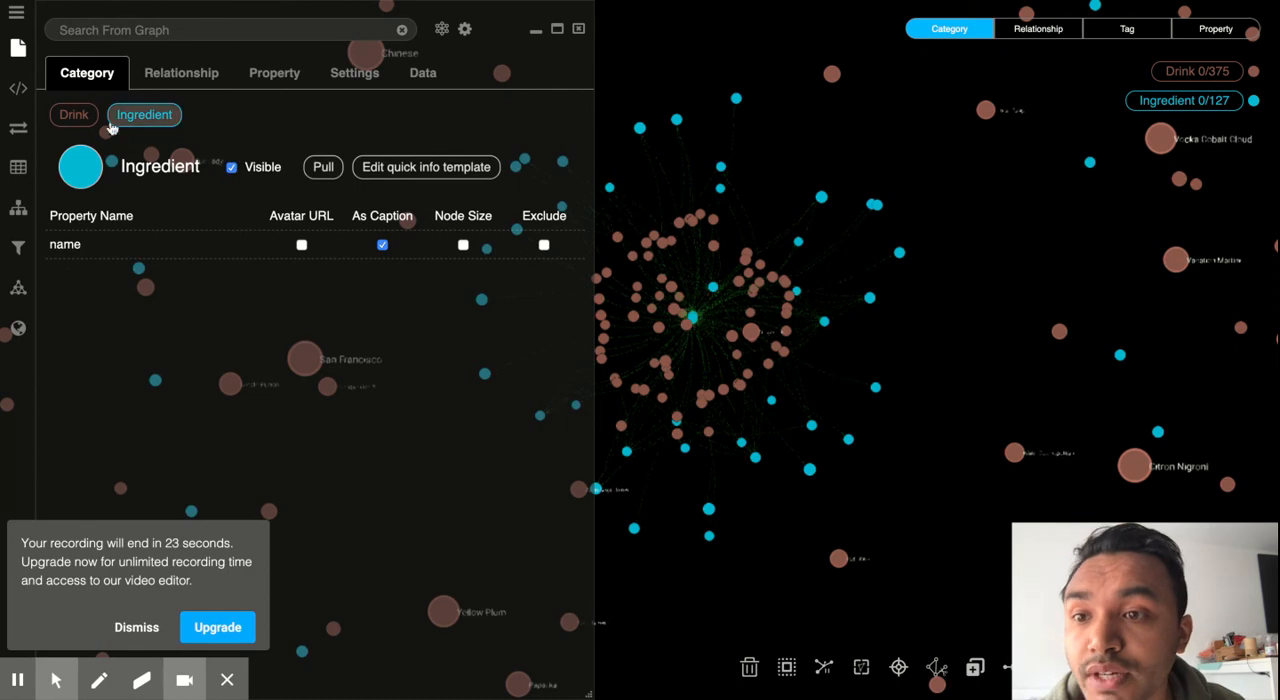
pyautogui.click(73, 114)
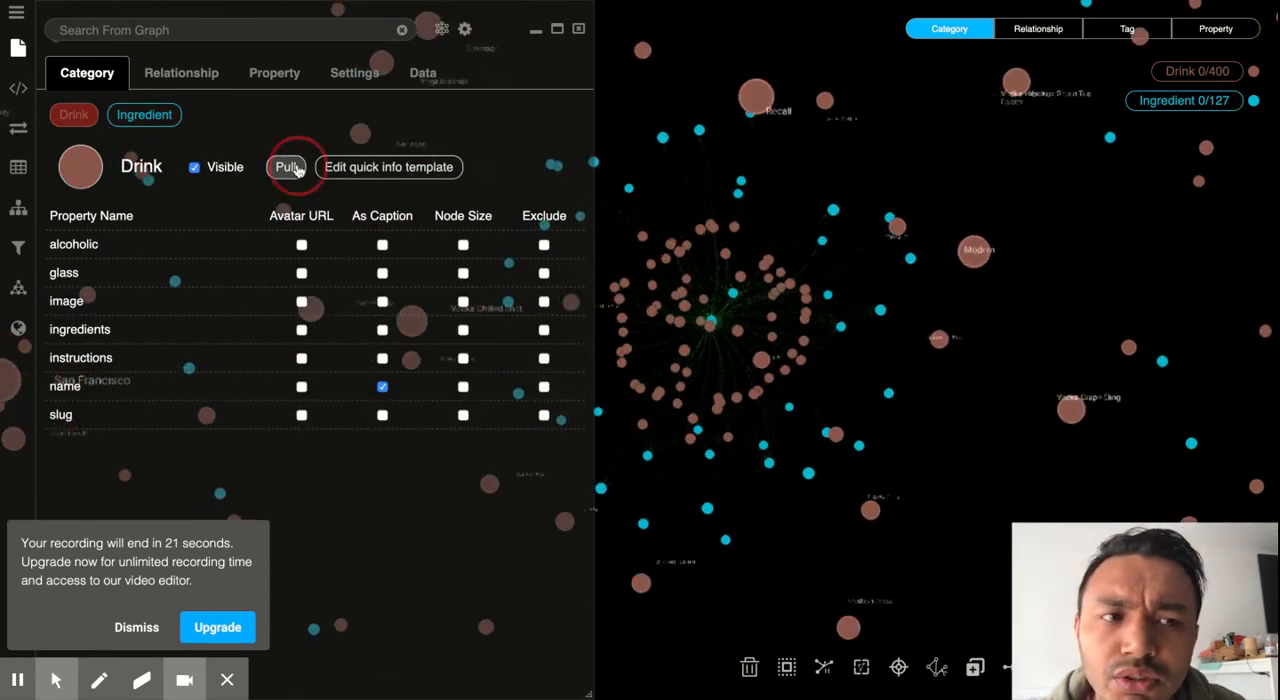
pyautogui.click(287, 166)
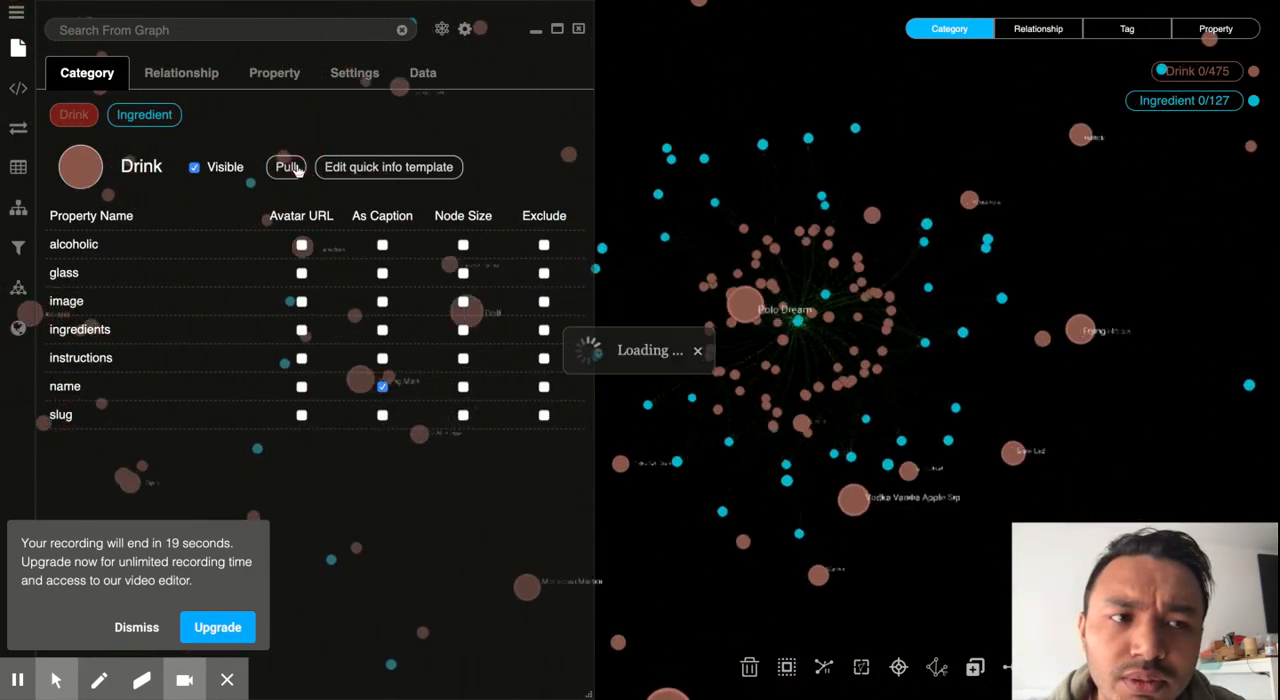
pyautogui.click(285, 167)
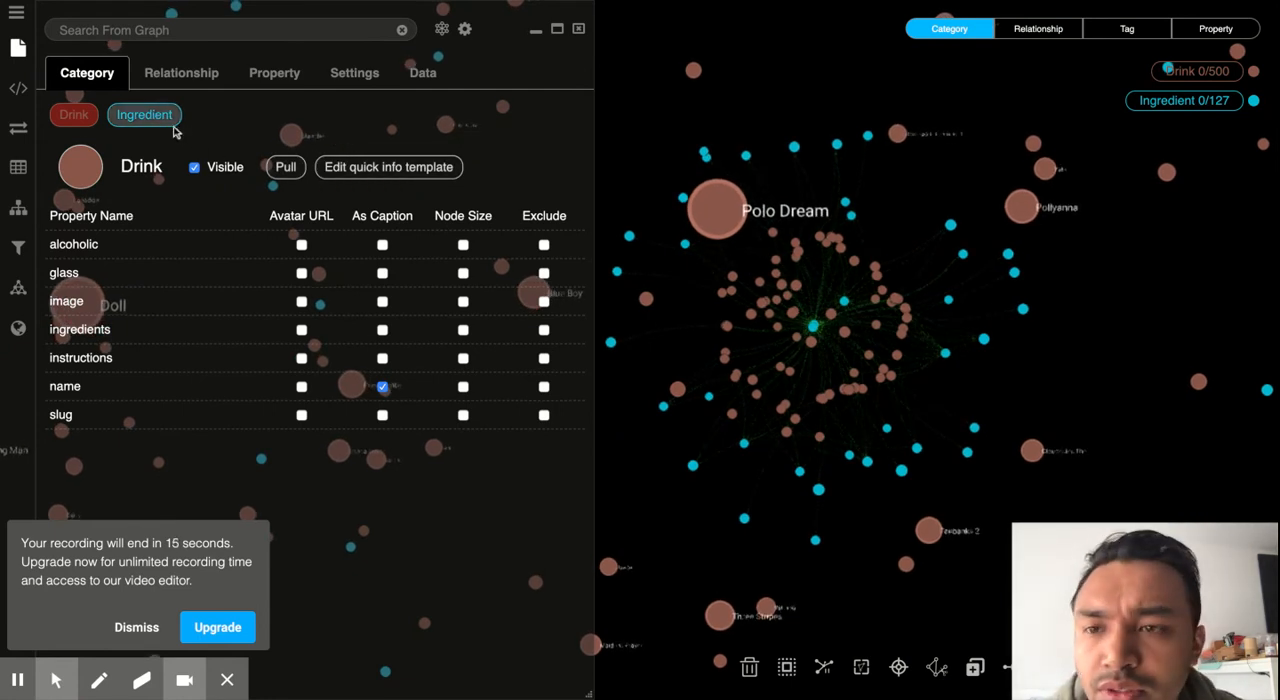
# Pull HAS_INGREDIENT edges three times to connect the 500 drinks to ingredients.
pyautogui.click(181, 72)
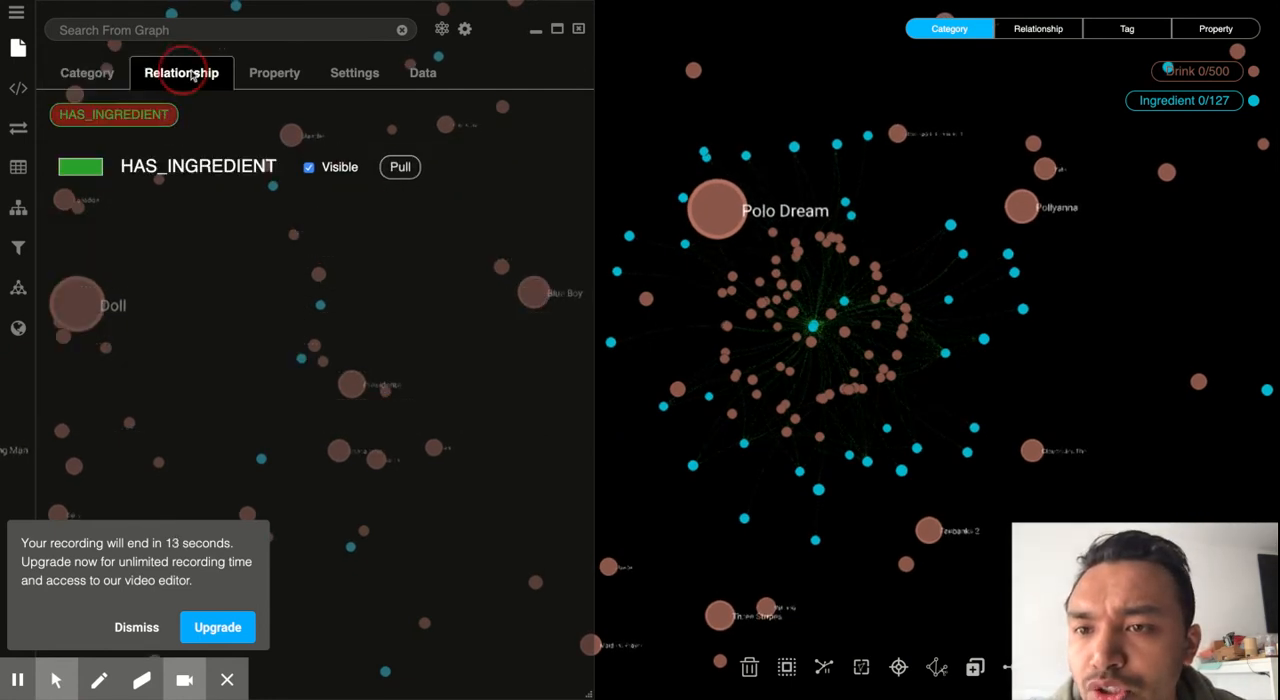
pyautogui.click(400, 167)
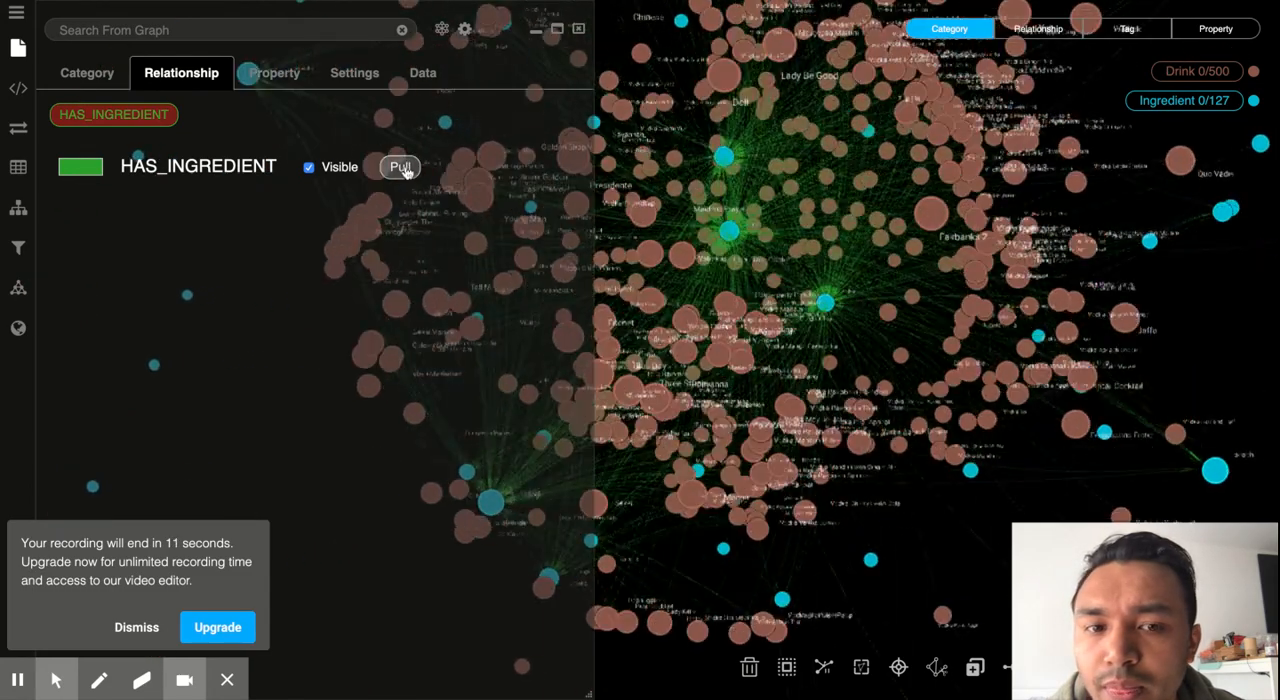
pyautogui.click(400, 166)
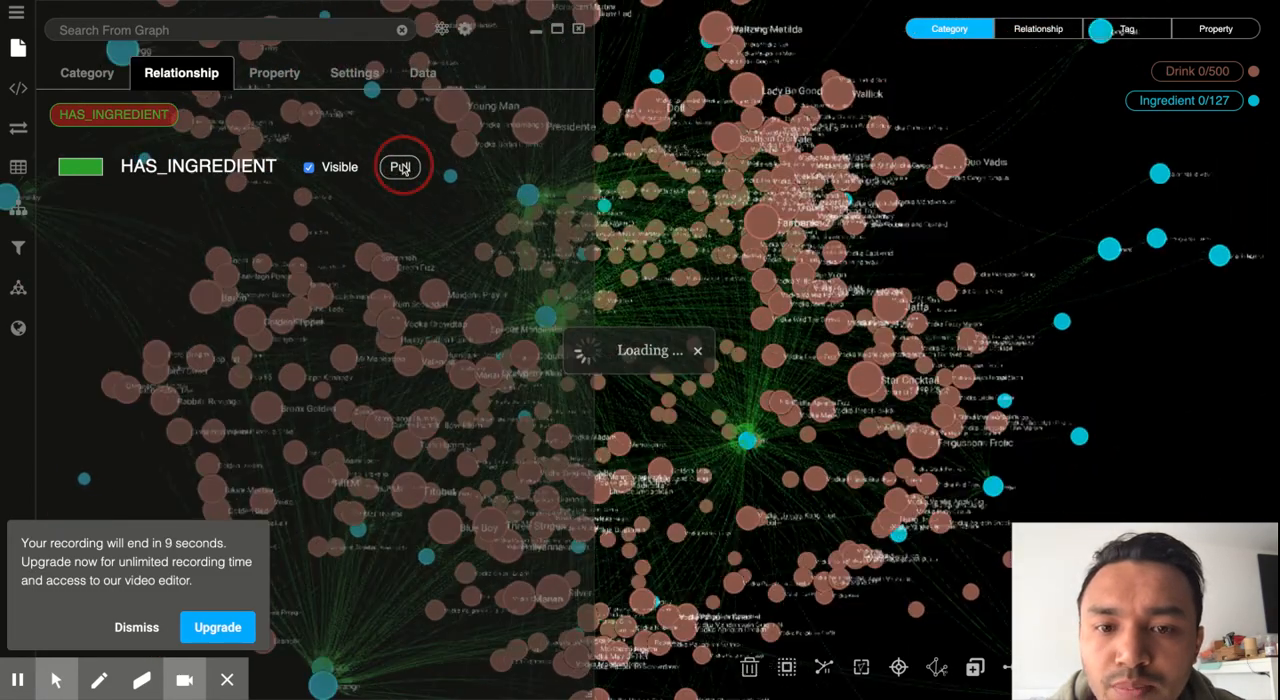
pyautogui.click(400, 166)
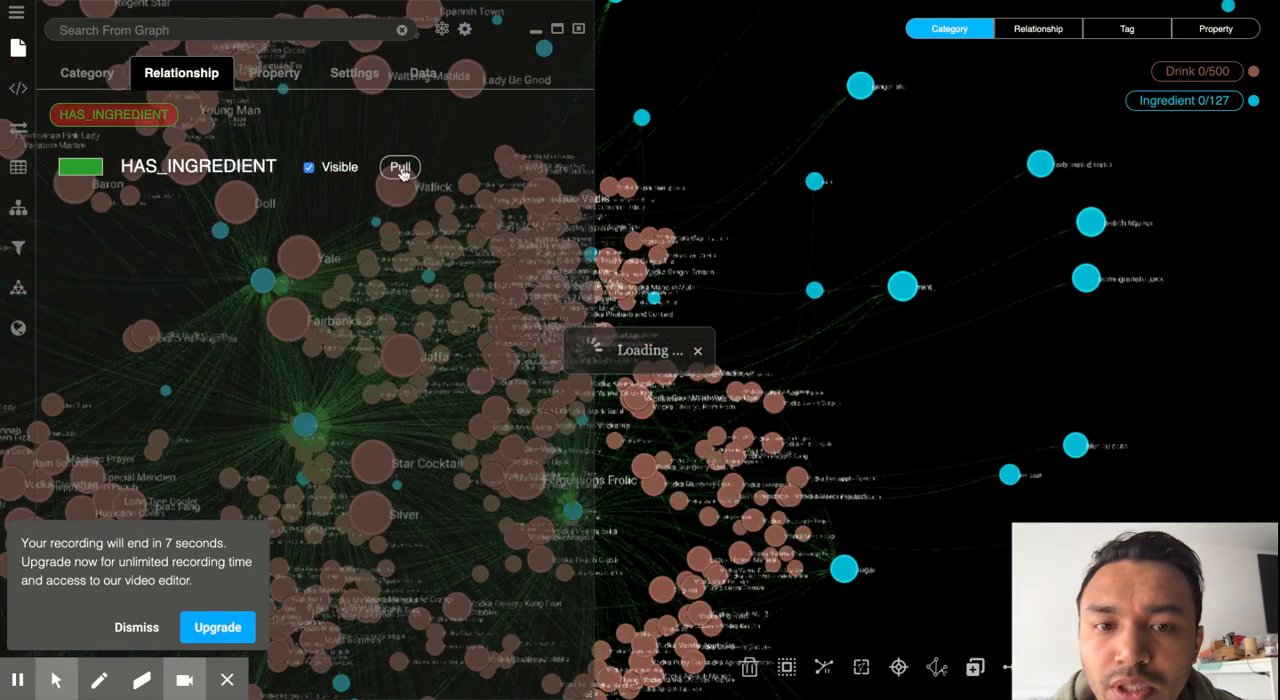